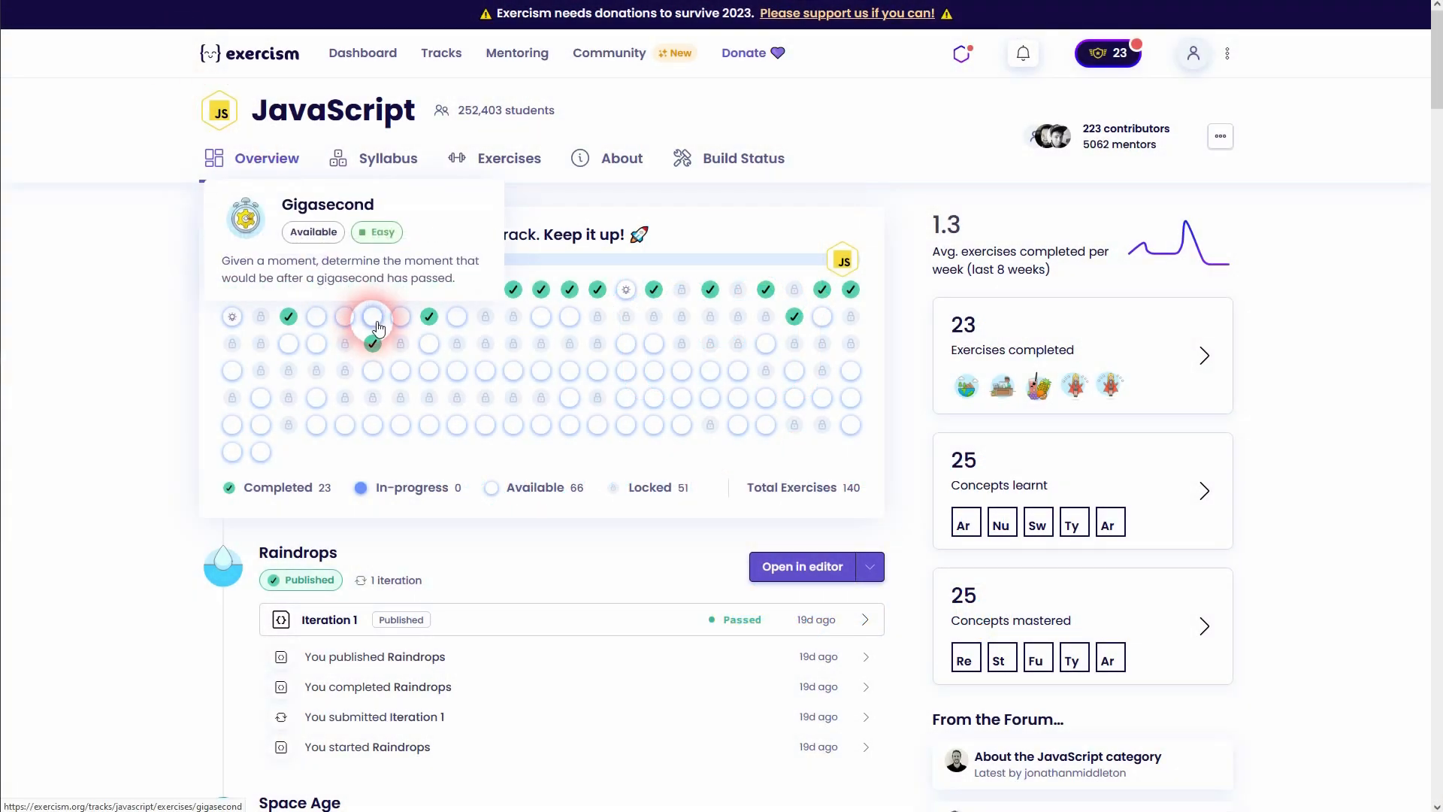
# Open Gigasecond and highlight the task sentence, example birth date and anniversary result.
pyautogui.click(373, 316)
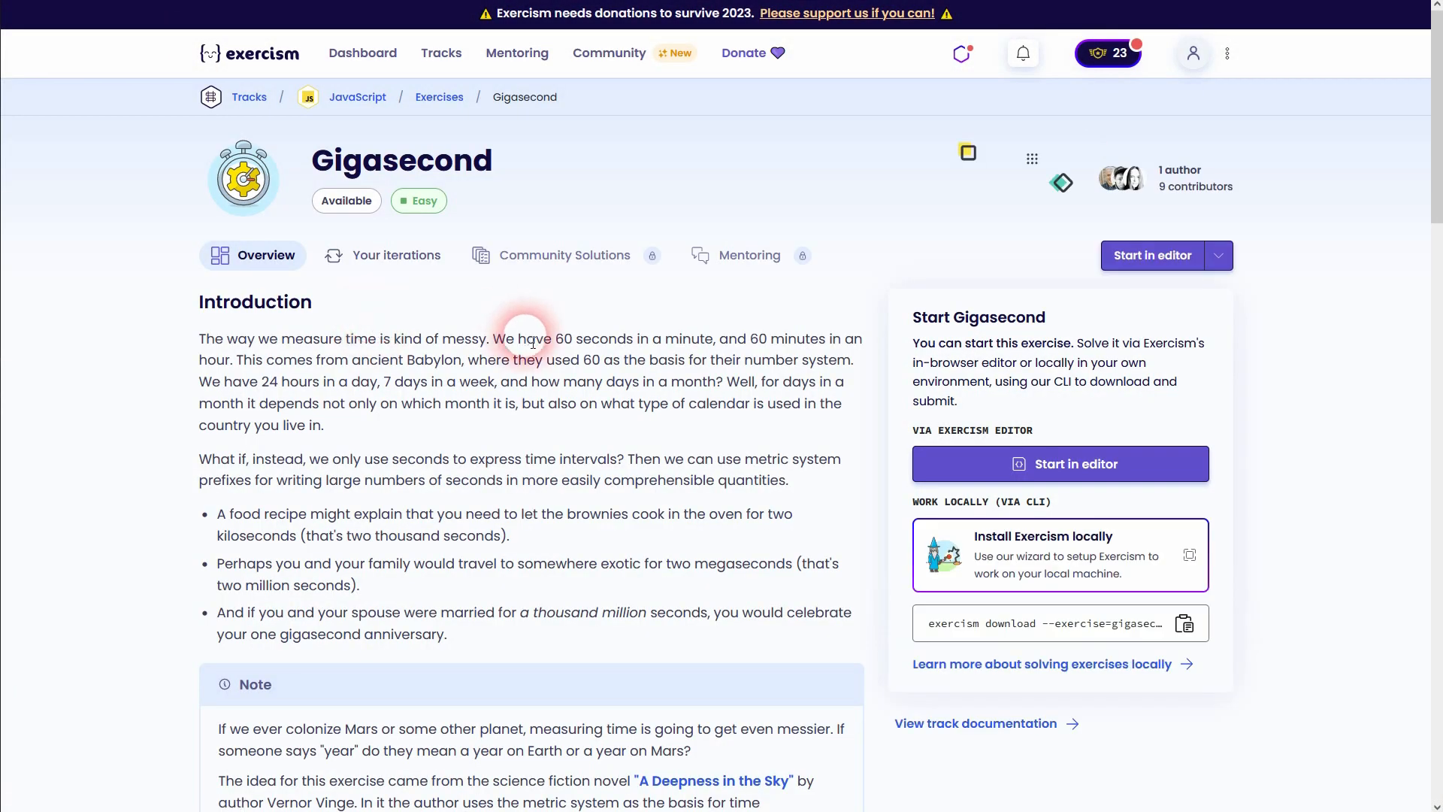
pyautogui.scroll(-3)
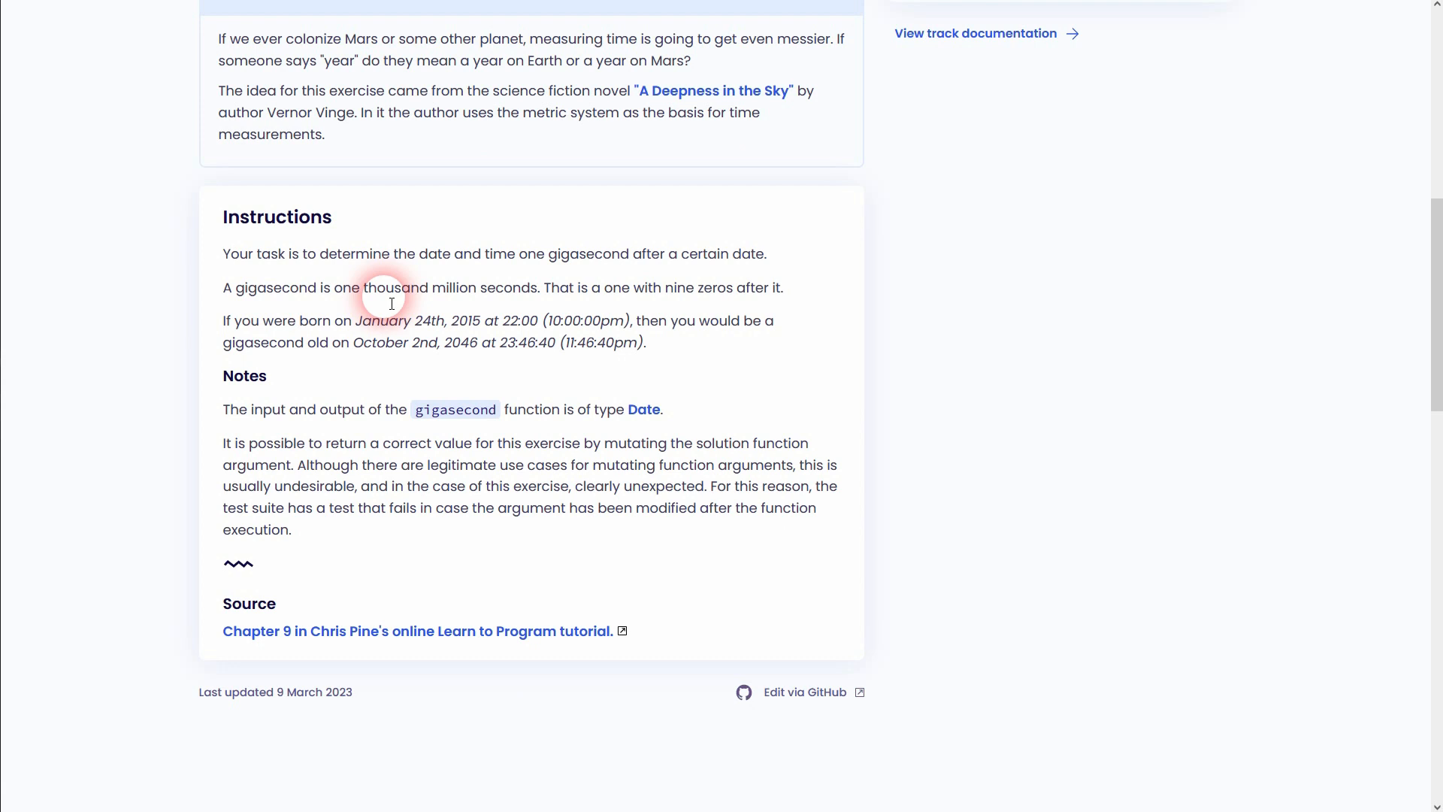
pyautogui.moveTo(623, 296)
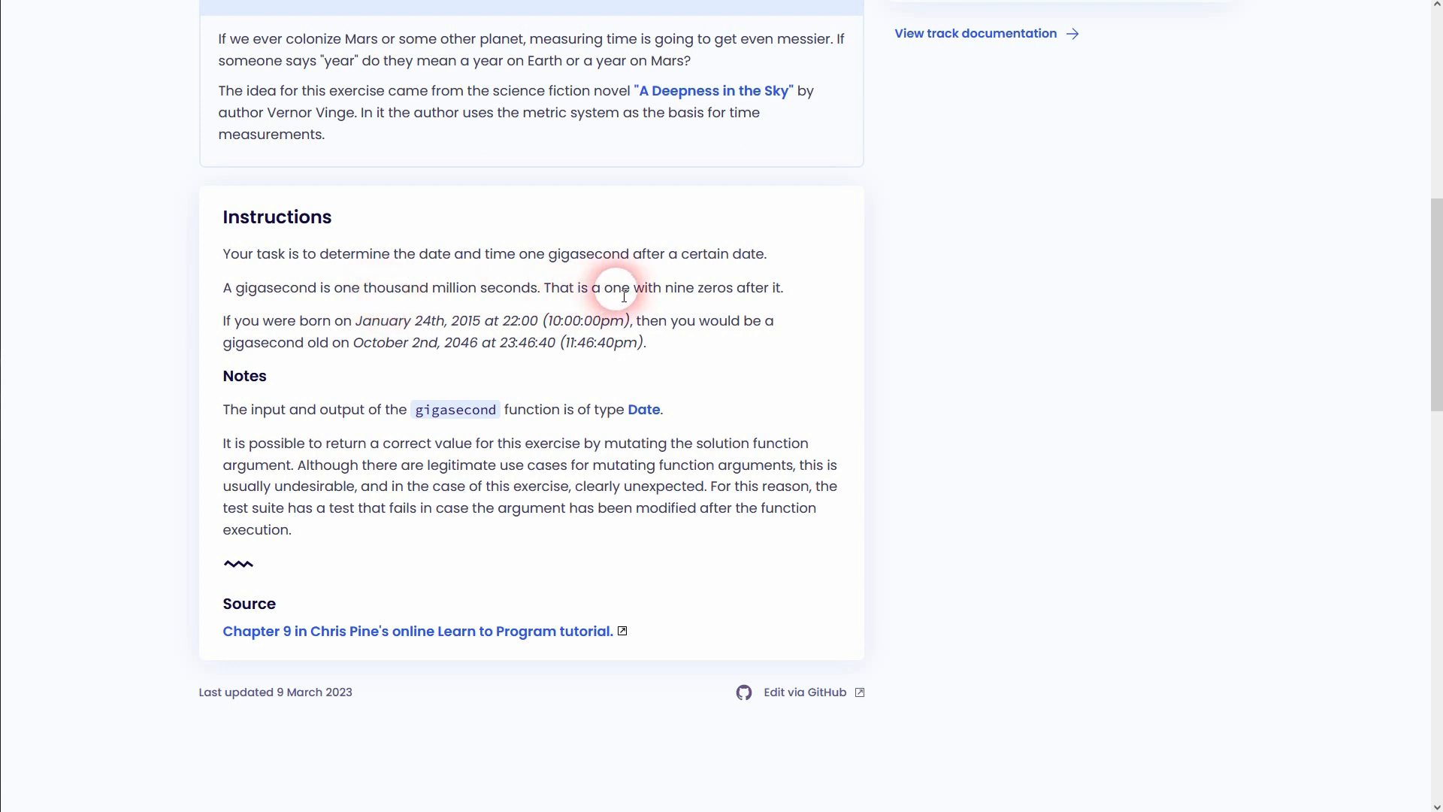
pyautogui.moveTo(288, 258)
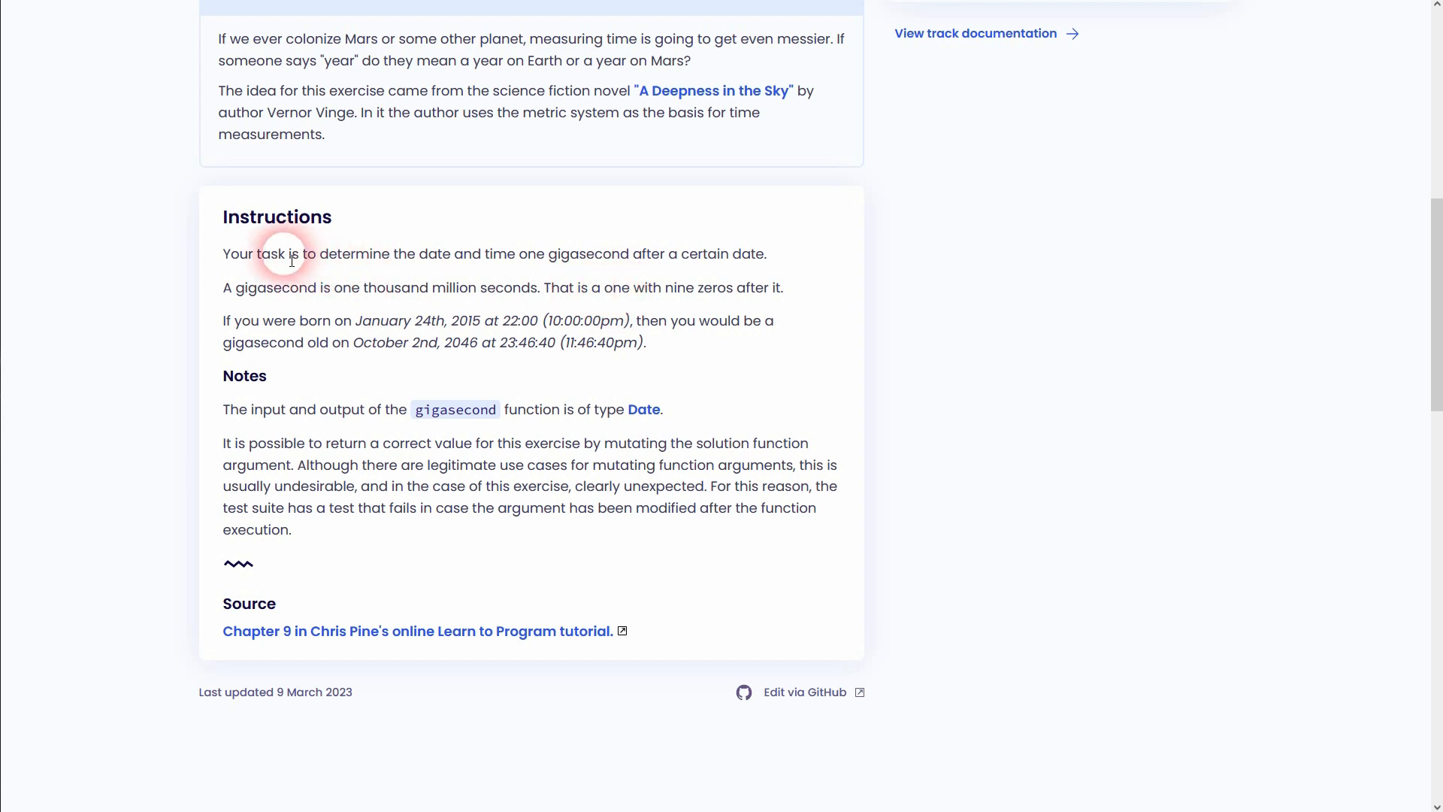
pyautogui.moveTo(286, 254); pyautogui.dragTo(764, 254)
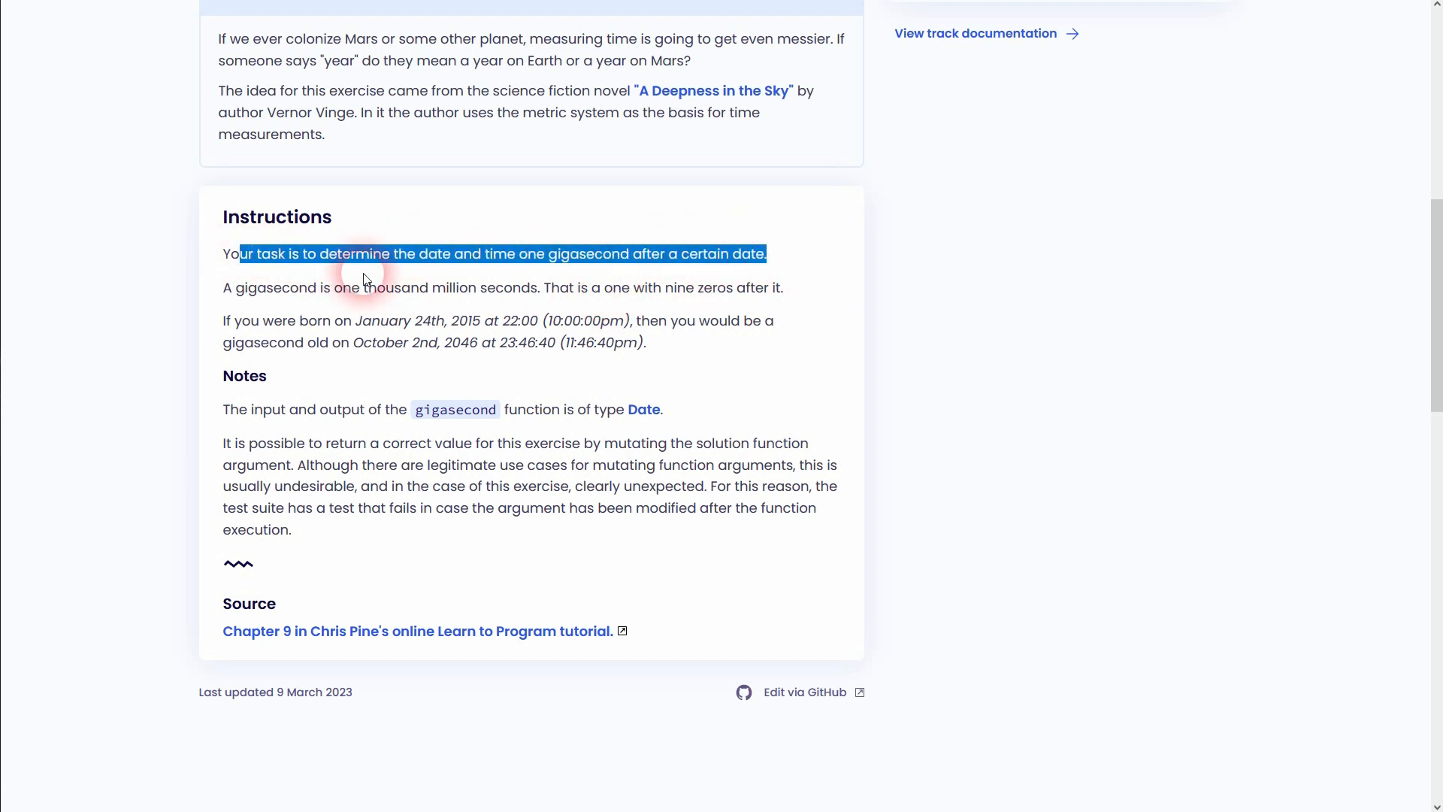
pyautogui.moveTo(334, 287); pyautogui.dragTo(783, 287)
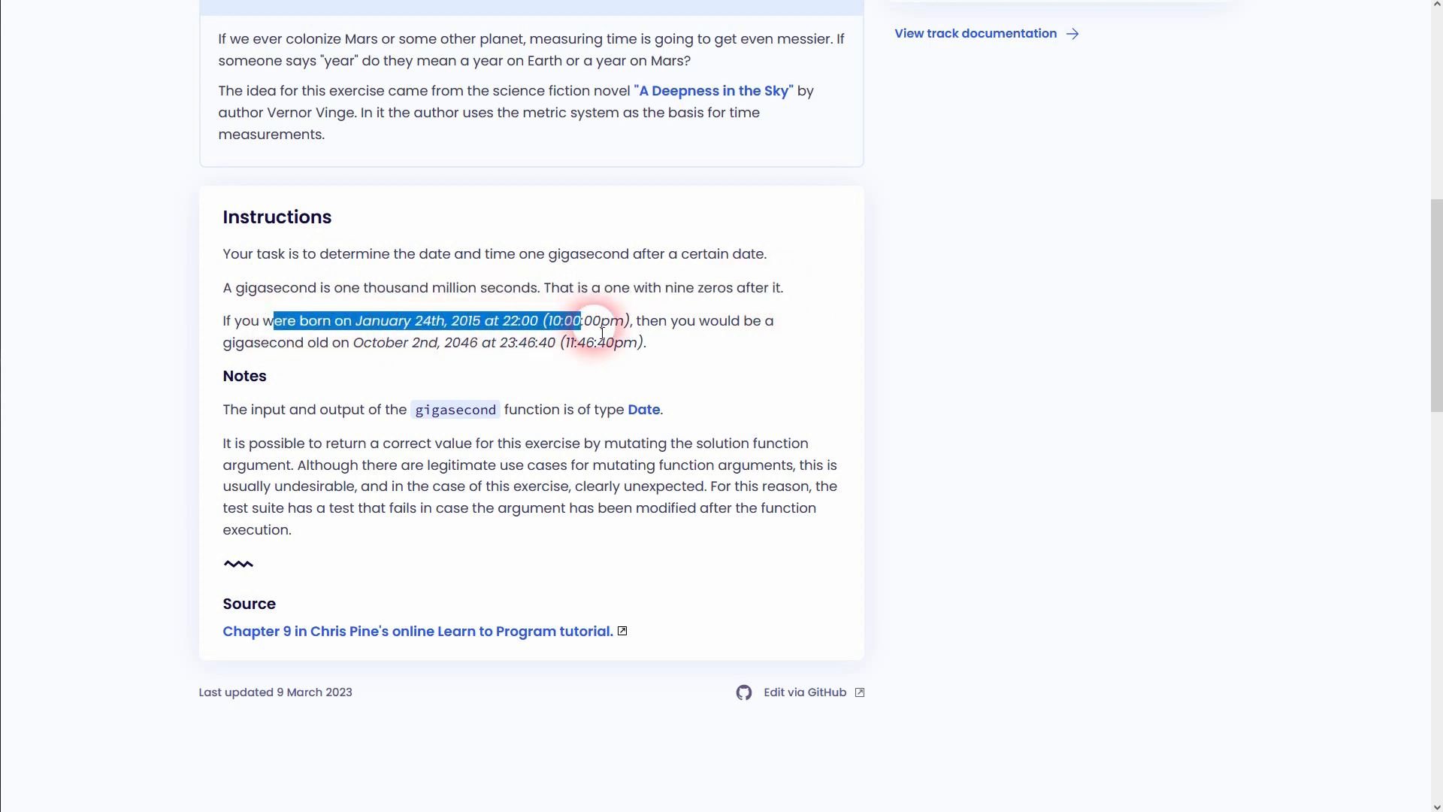
pyautogui.moveTo(603, 331); pyautogui.dragTo(232, 343)
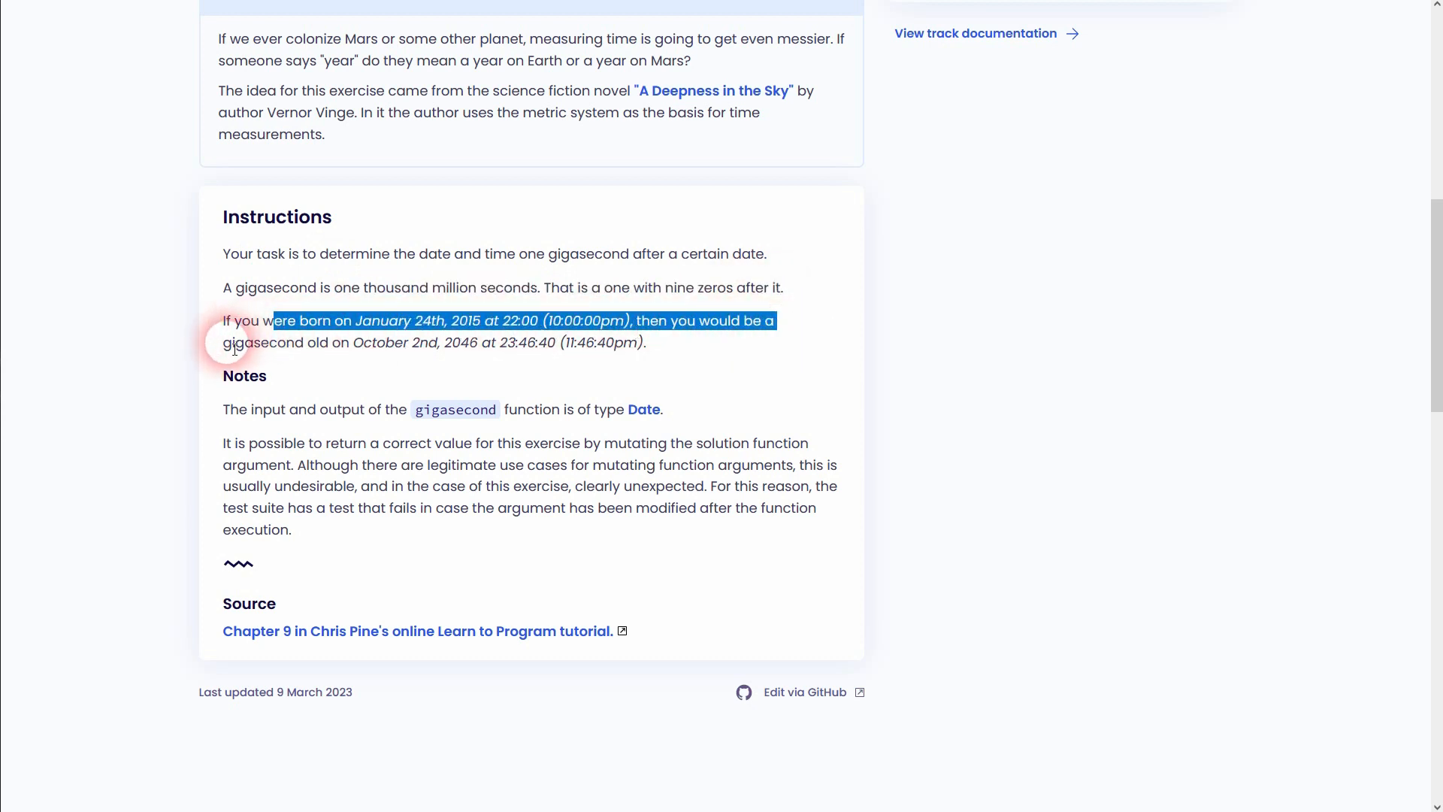
pyautogui.doubleClick(263, 343)
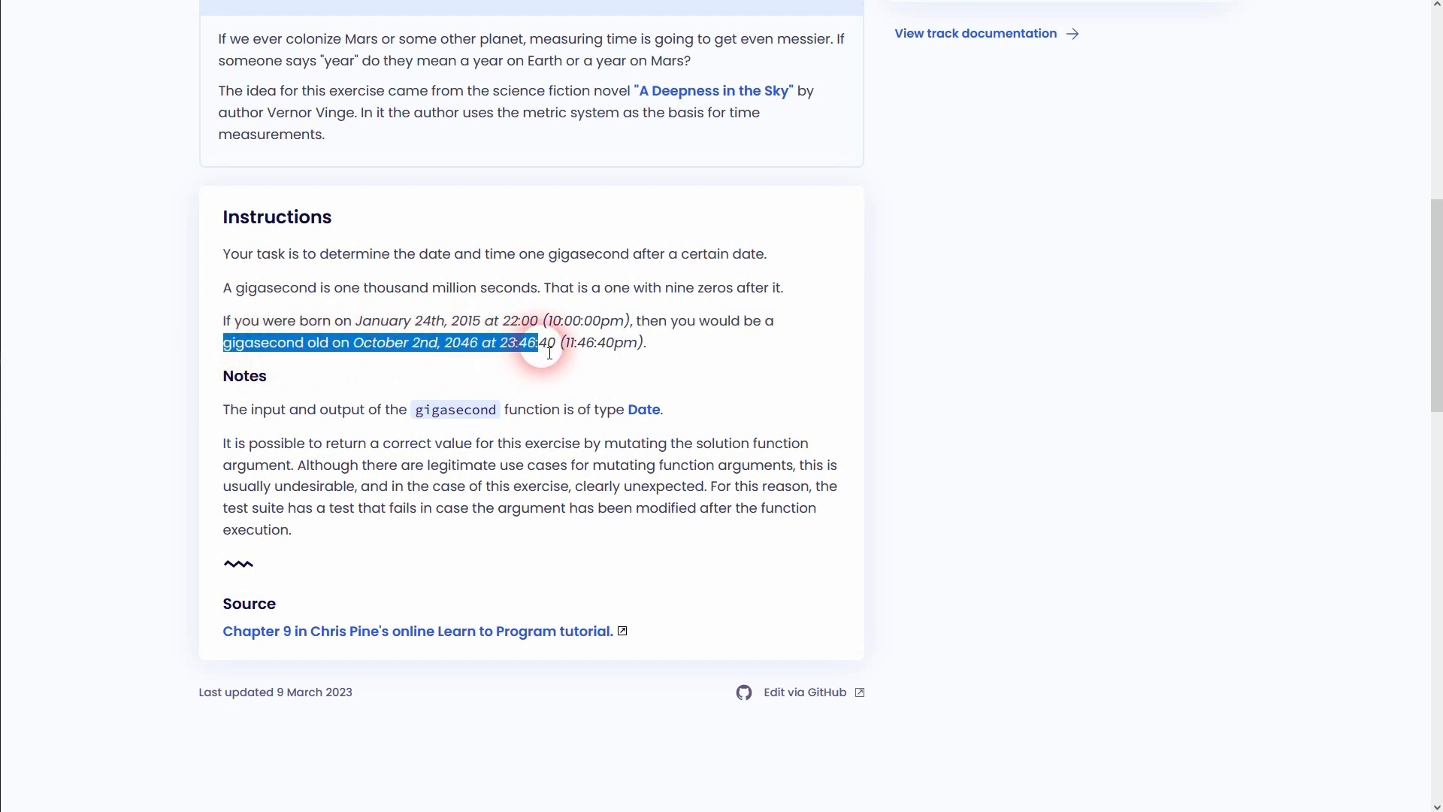
pyautogui.moveTo(548, 351); pyautogui.dragTo(644, 342)
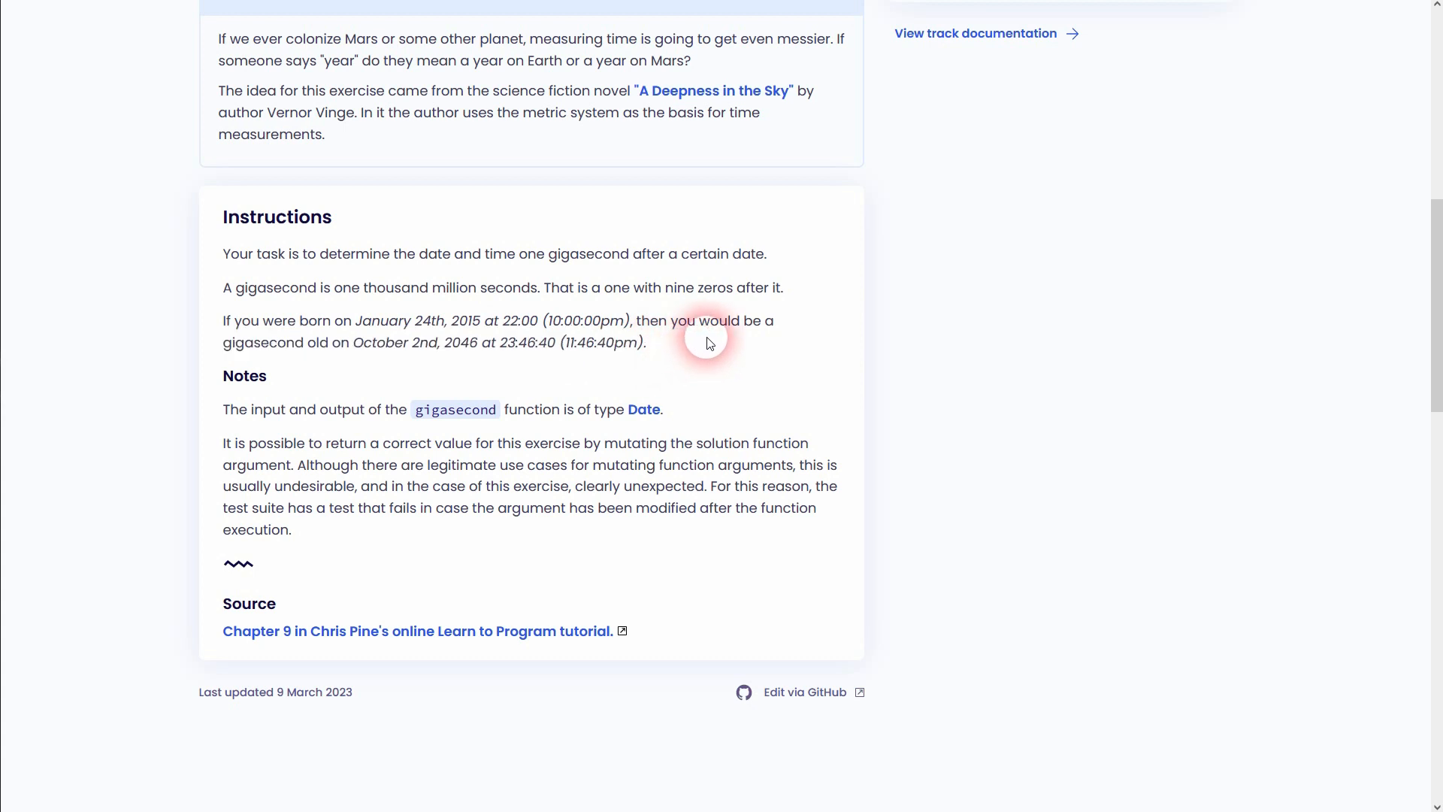
pyautogui.moveTo(657, 396)
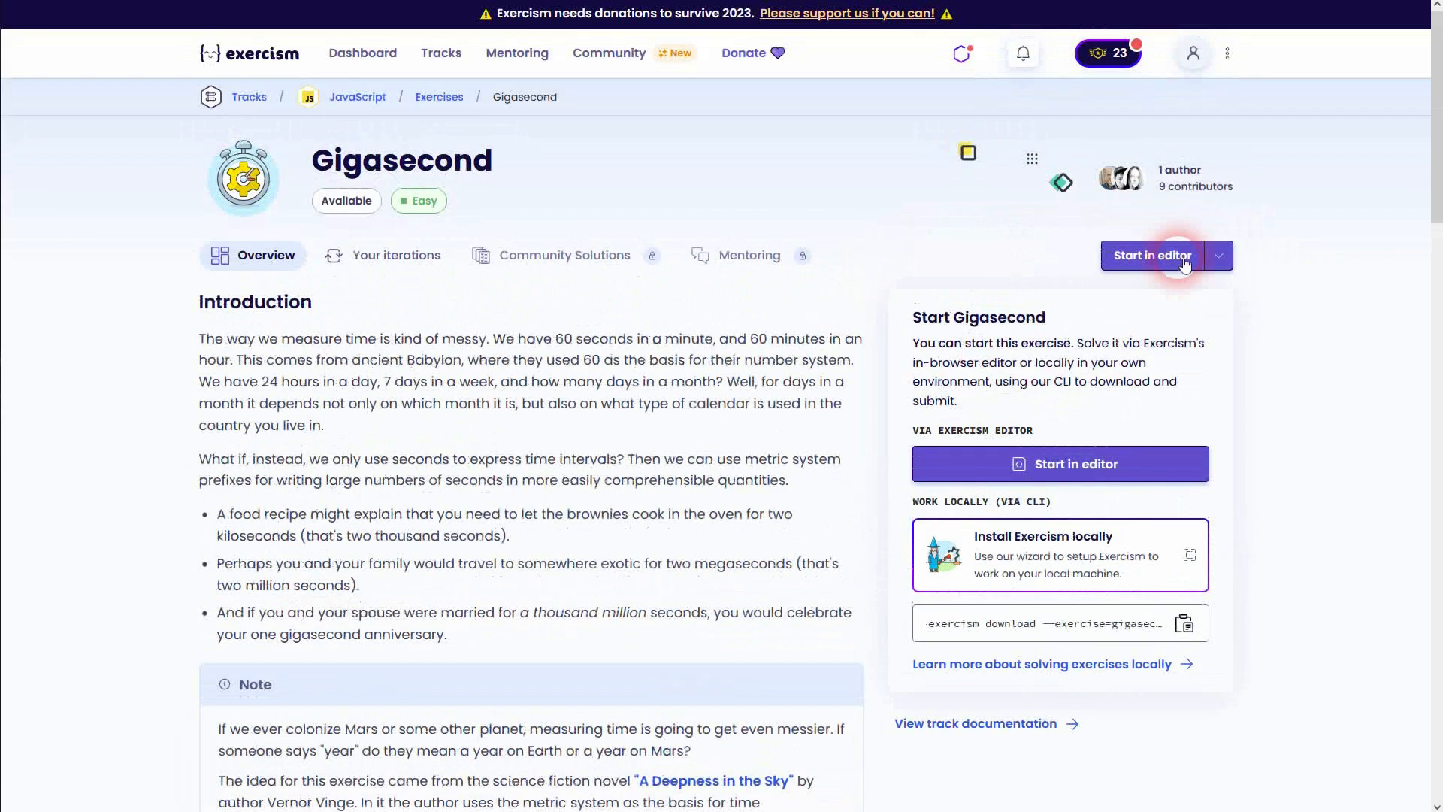
# Launch the online editor, then follow the Notes link to the MDN Date reference.
pyautogui.click(1151, 254)
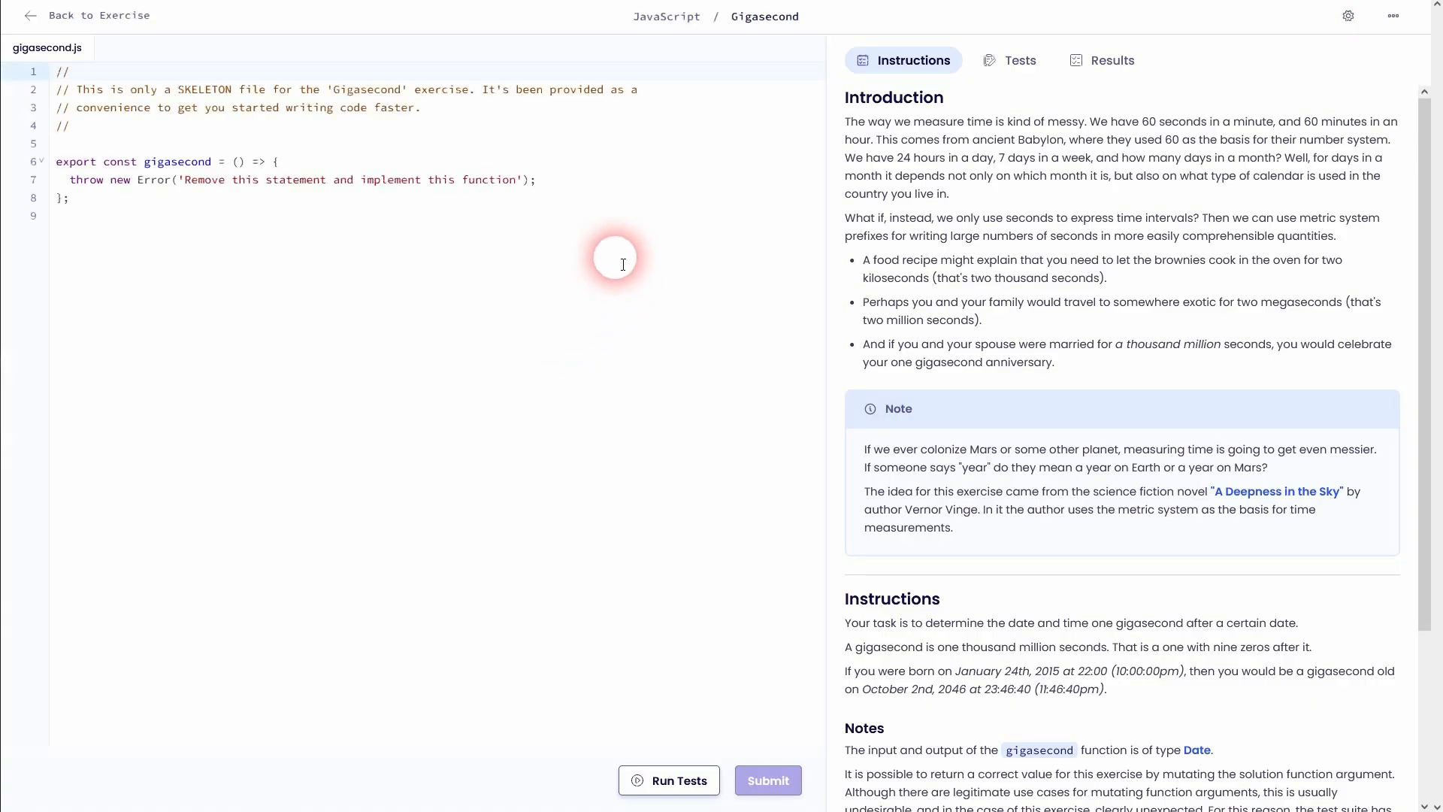
pyautogui.moveTo(541, 180)
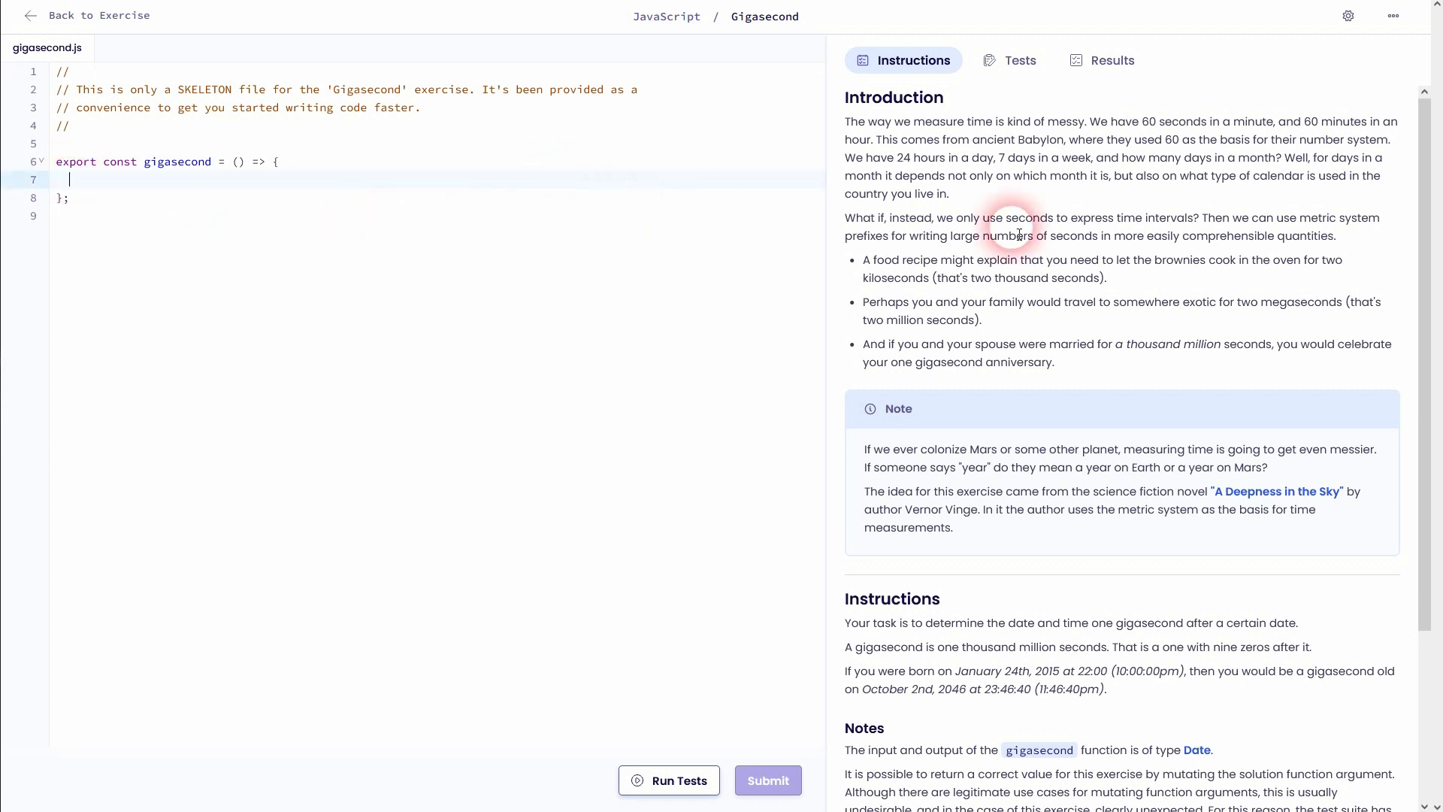
pyautogui.moveTo(1157, 324)
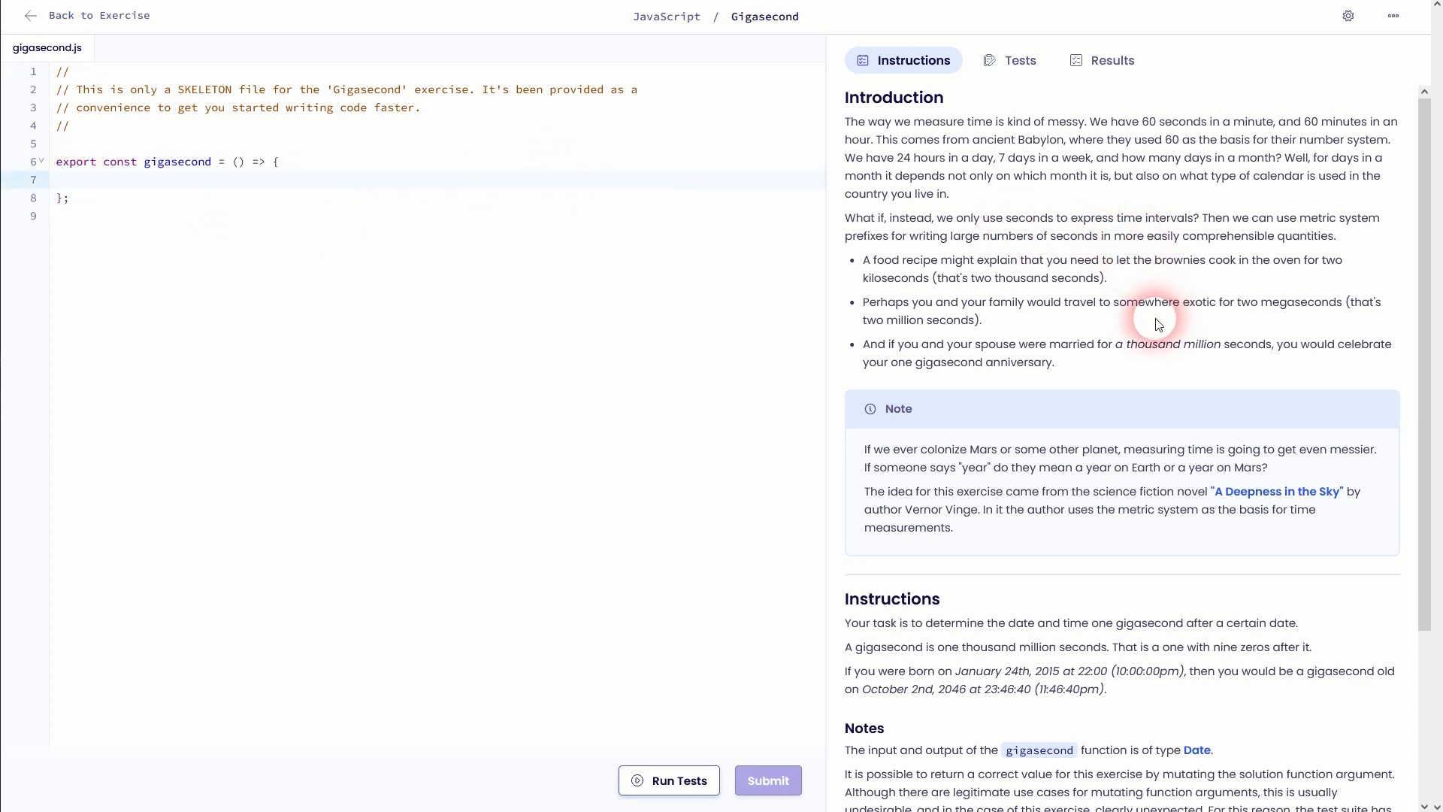
pyautogui.moveTo(868, 124)
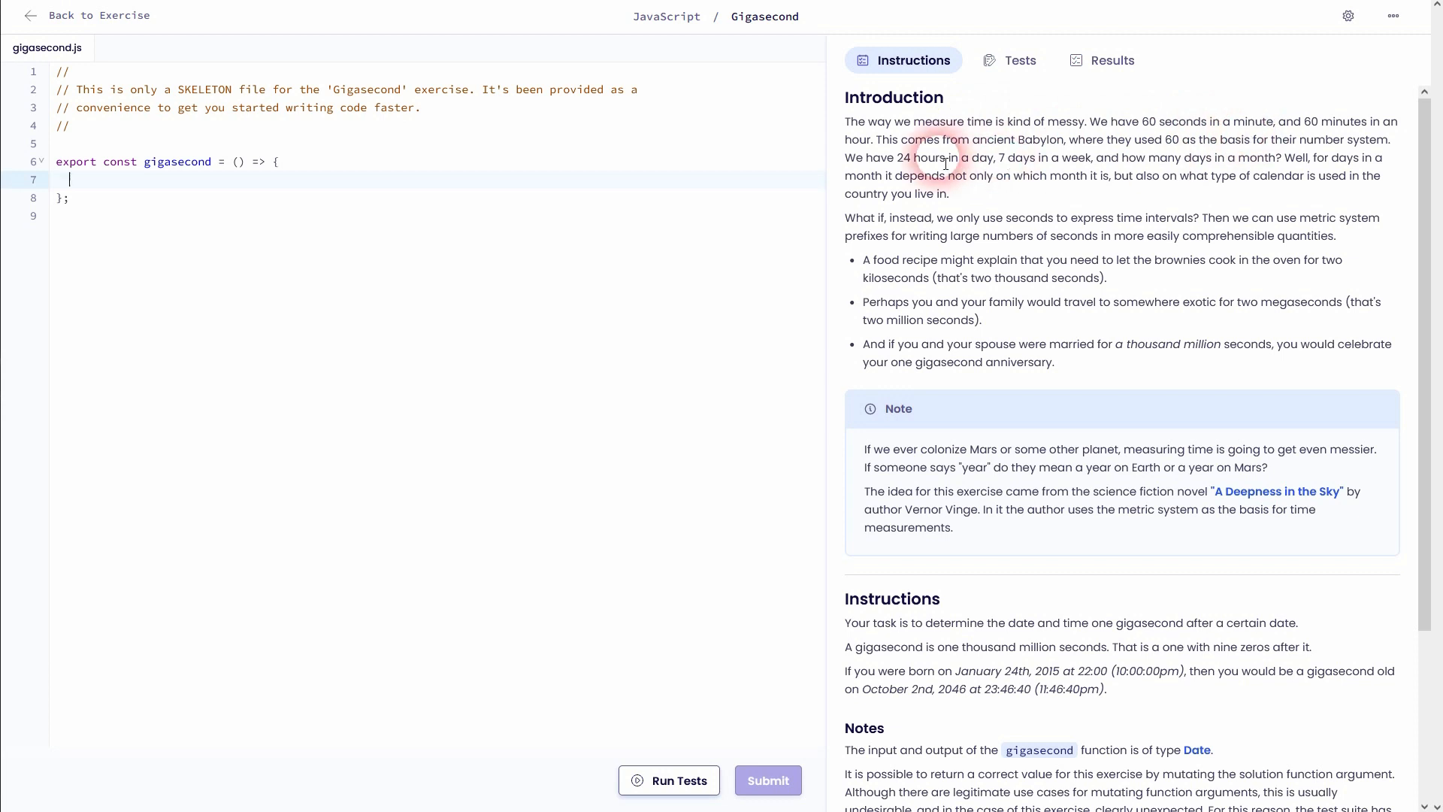
pyautogui.scroll(-3)
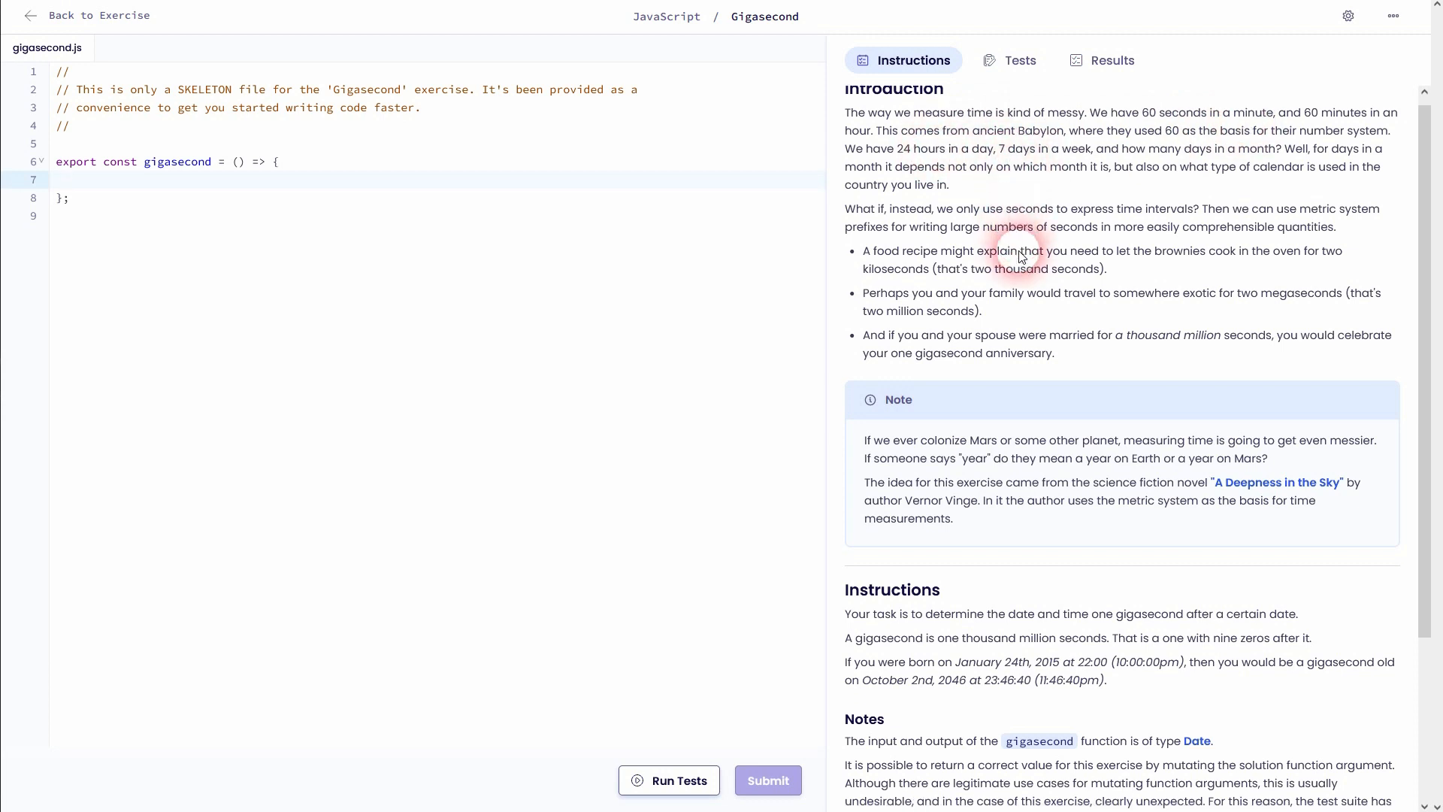
pyautogui.scroll(-3)
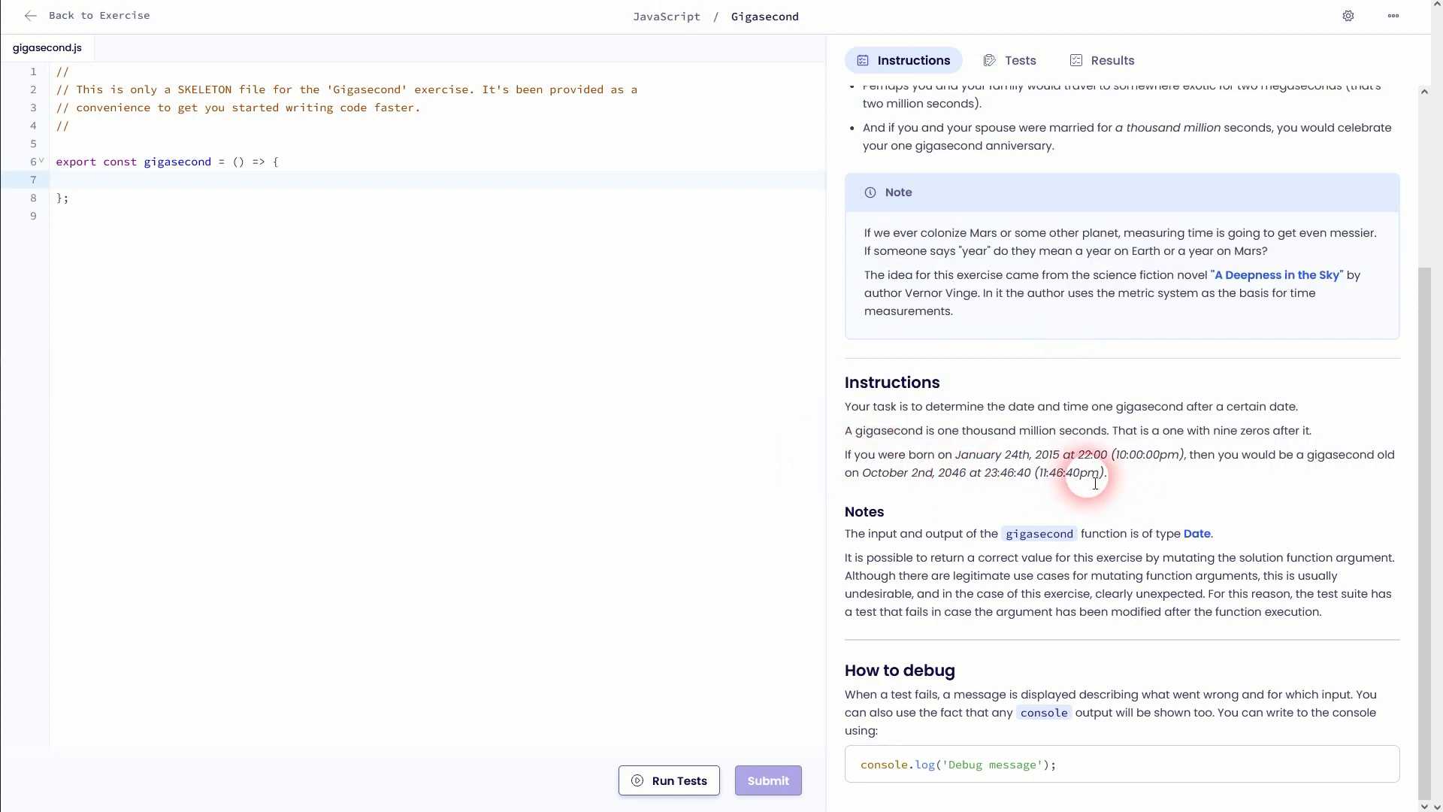
pyautogui.moveTo(1197, 542)
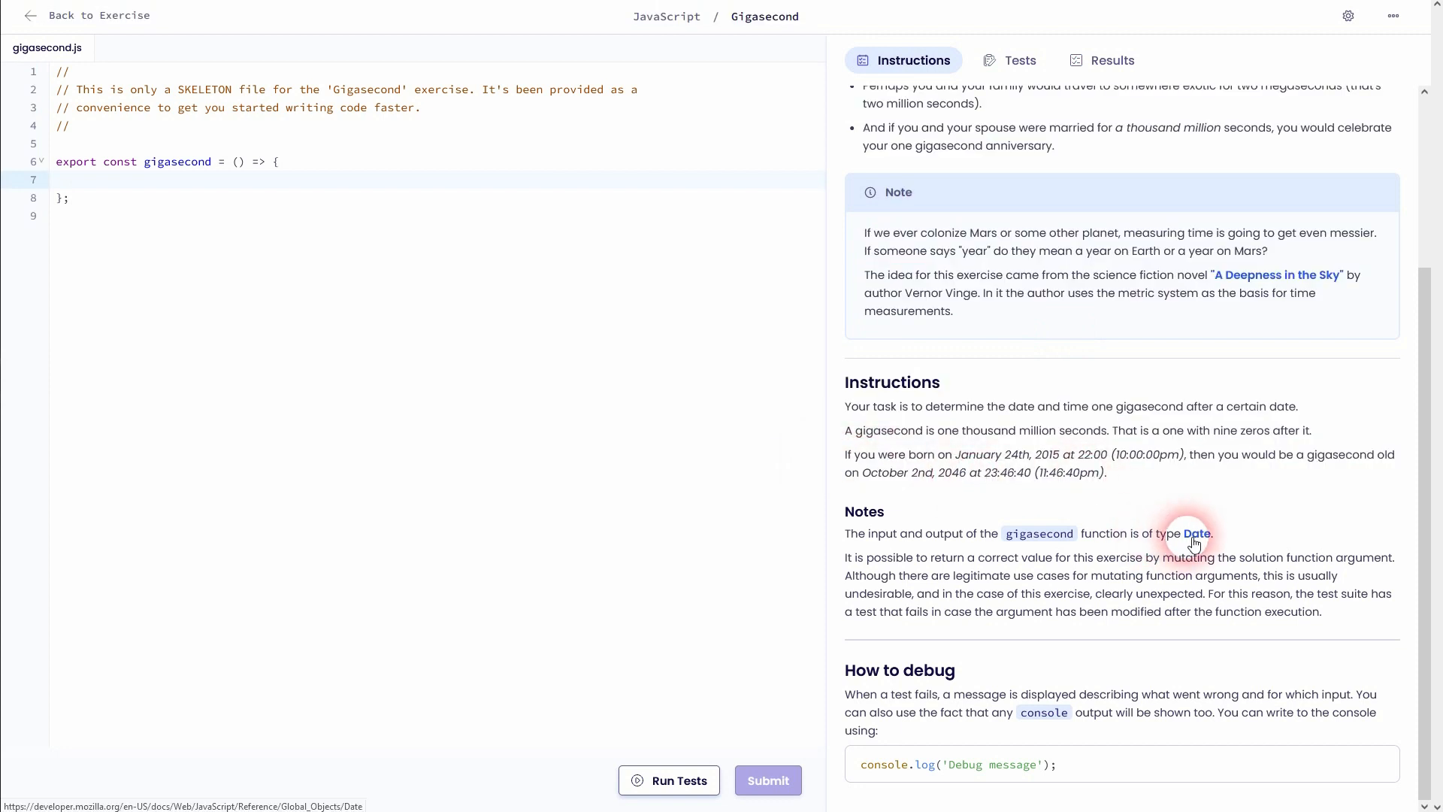
pyautogui.click(1198, 533)
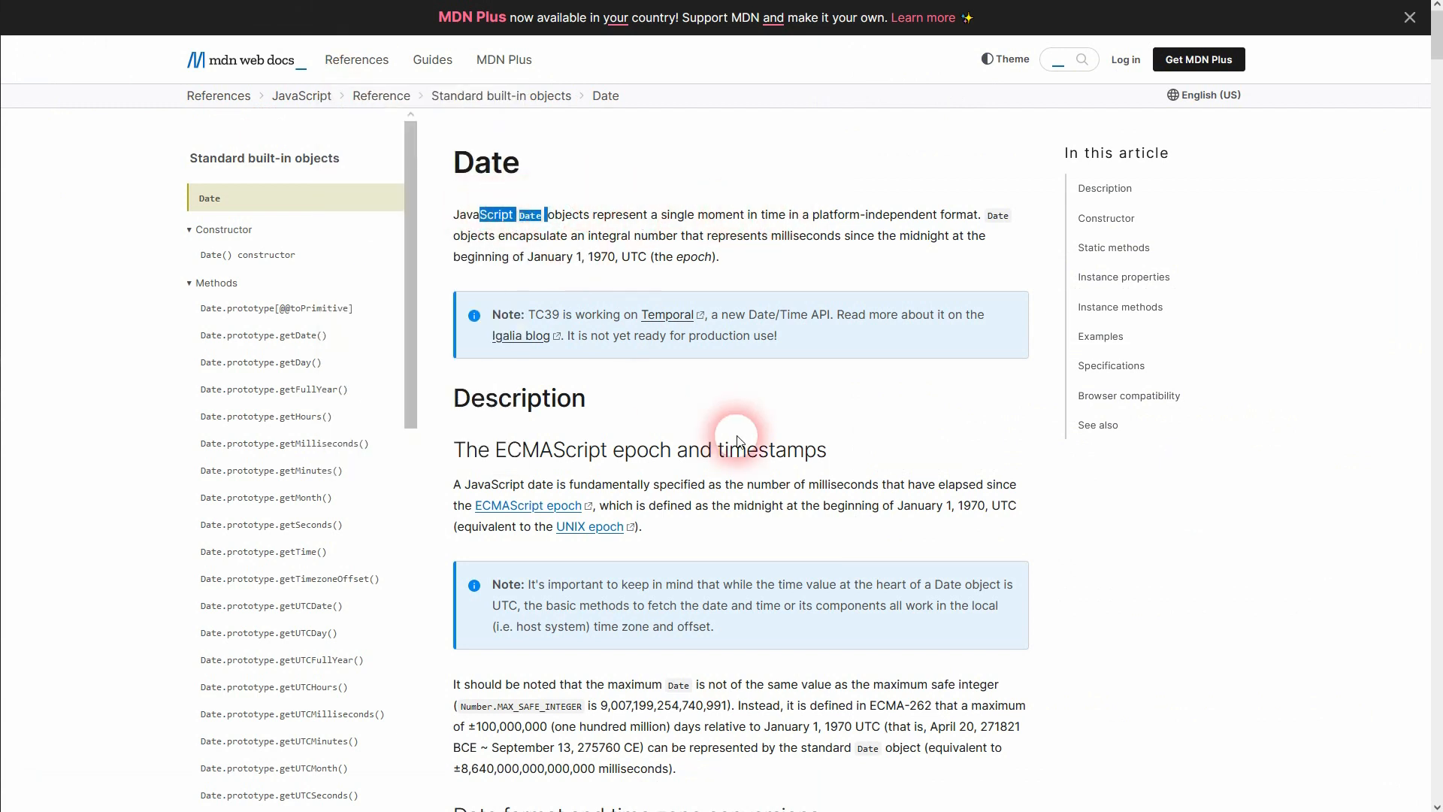
# Scroll through the MDN Date article on millisecond timestamps.
pyautogui.scroll(-3)
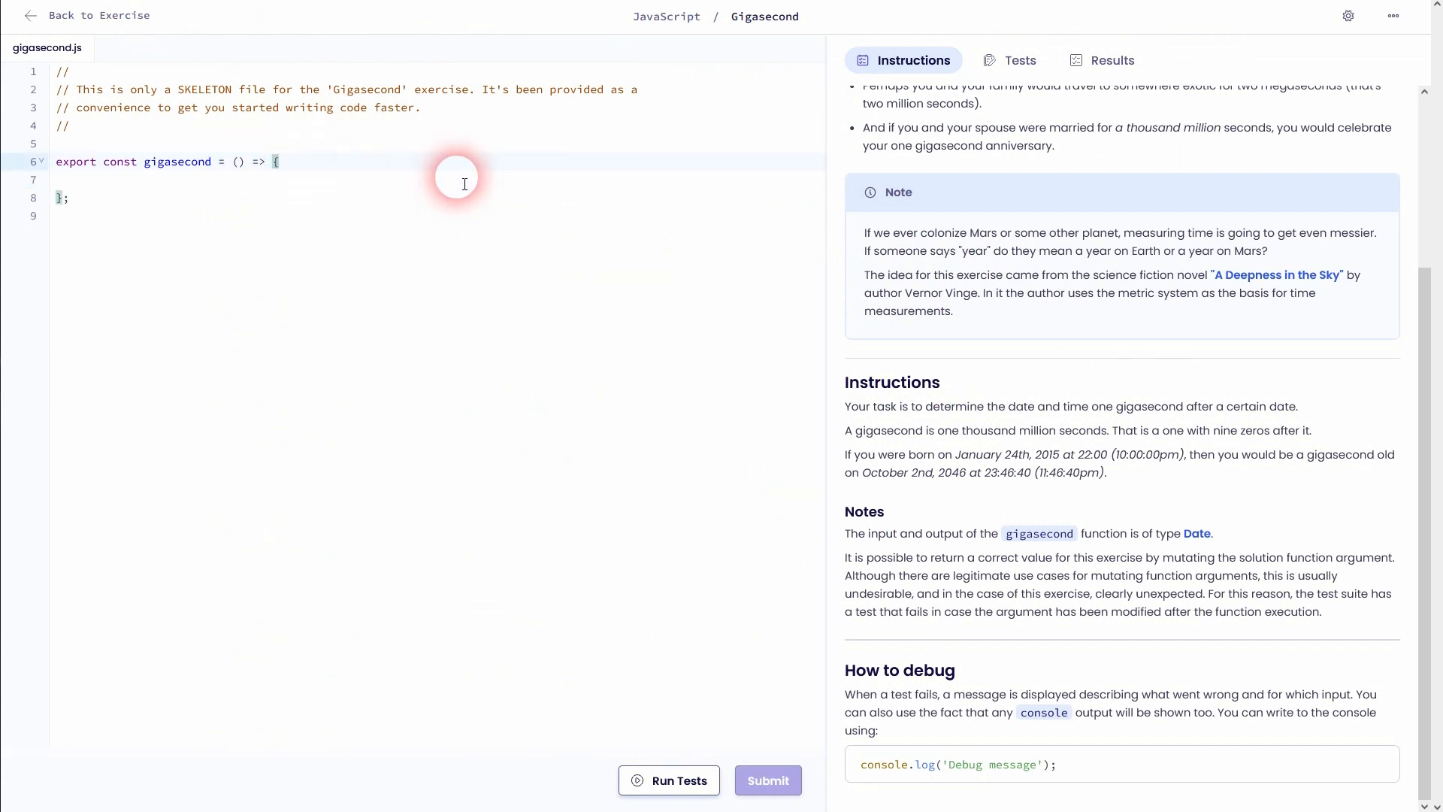
pyautogui.moveTo(378, 149)
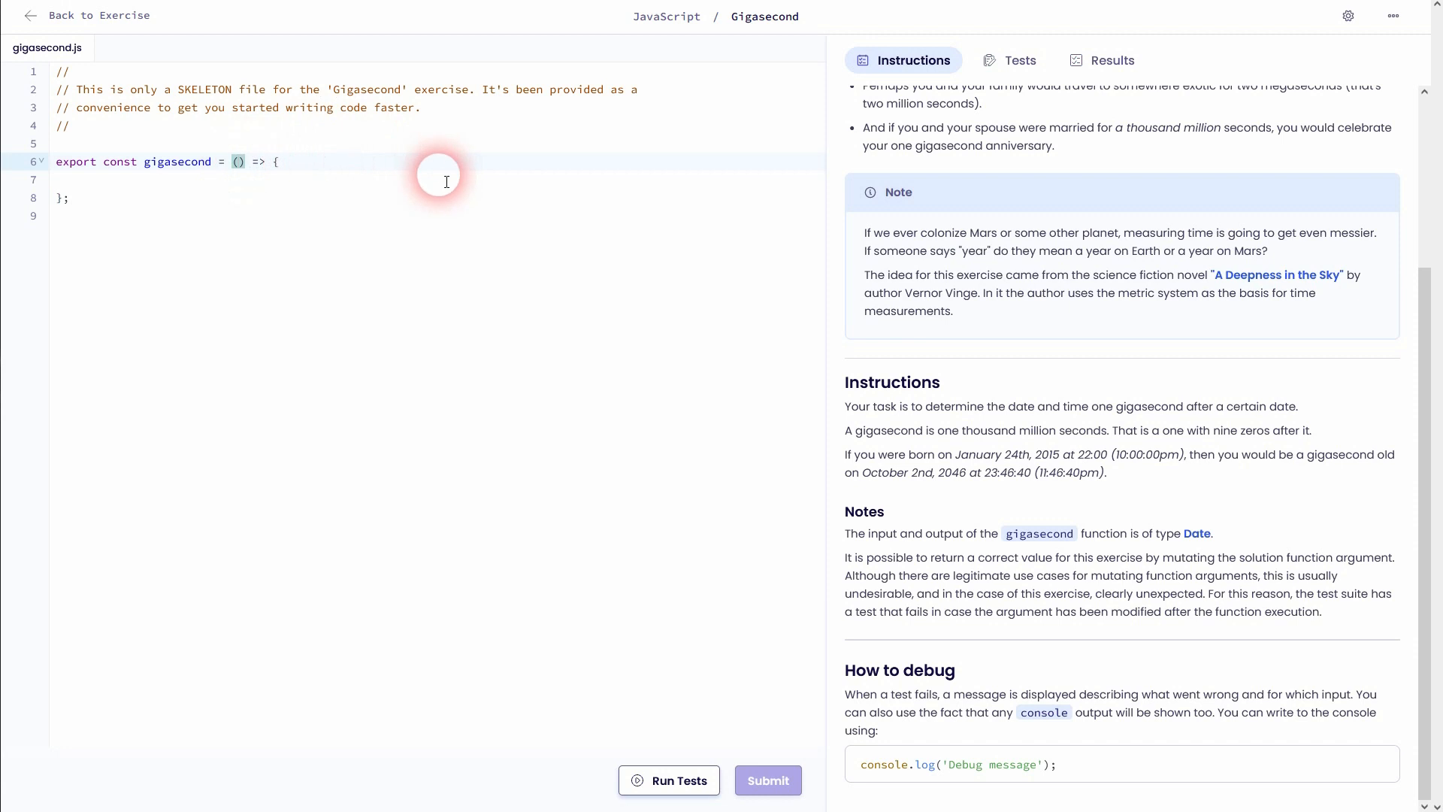
# Write the function body as new Date(Number(date) + 1e9) after checking the gigasecond definition.
pyautogui.write('date')
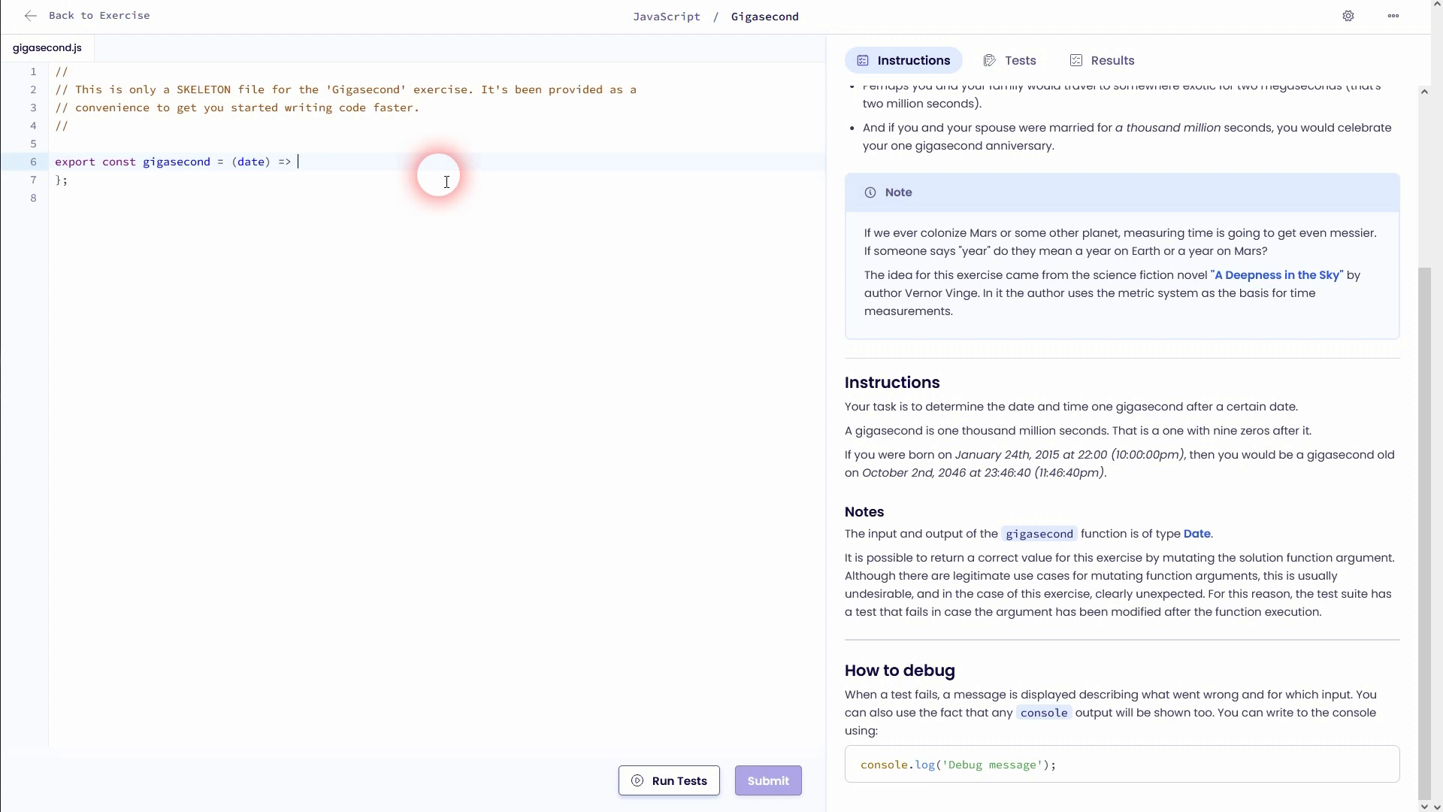
pyautogui.press('Backspace')
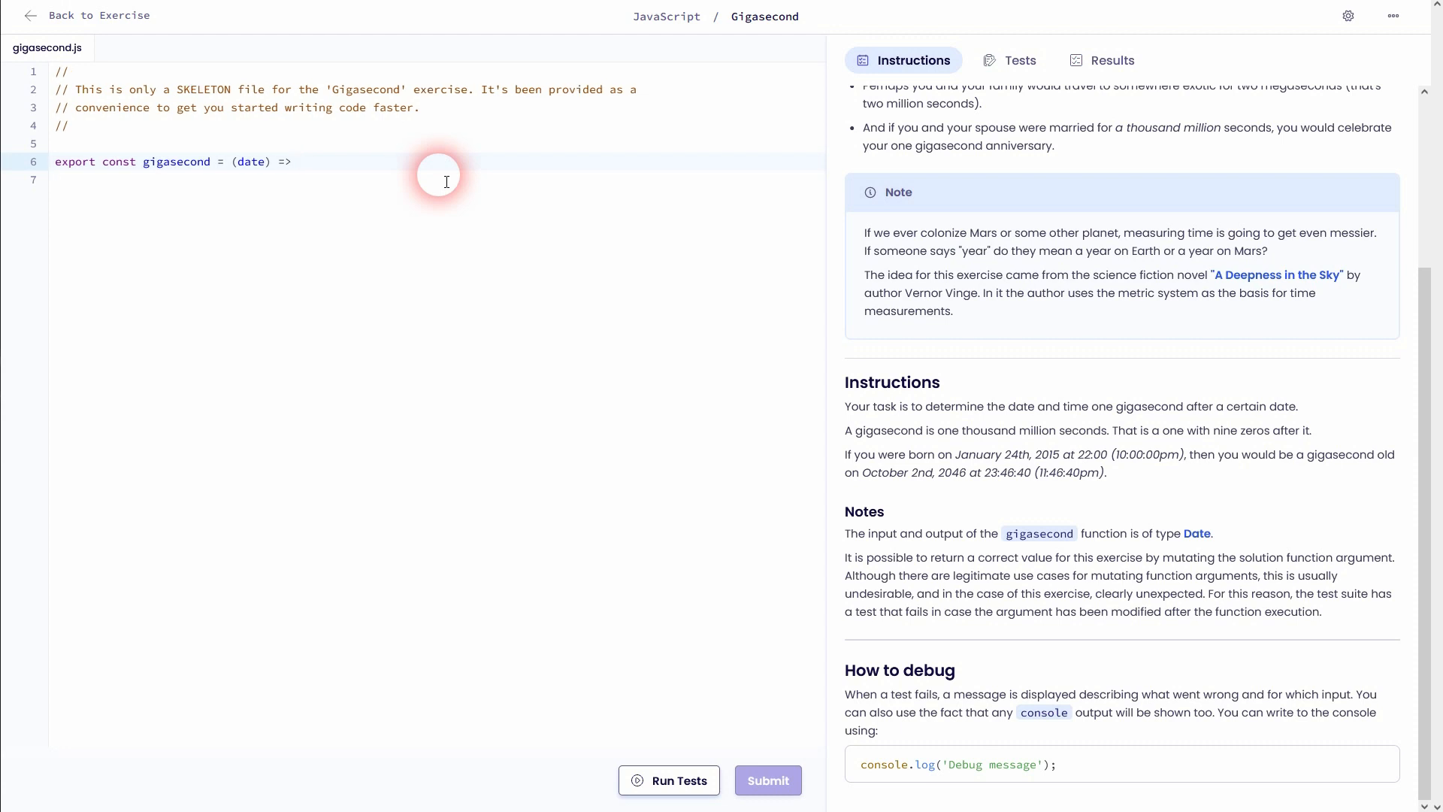
pyautogui.write('new')
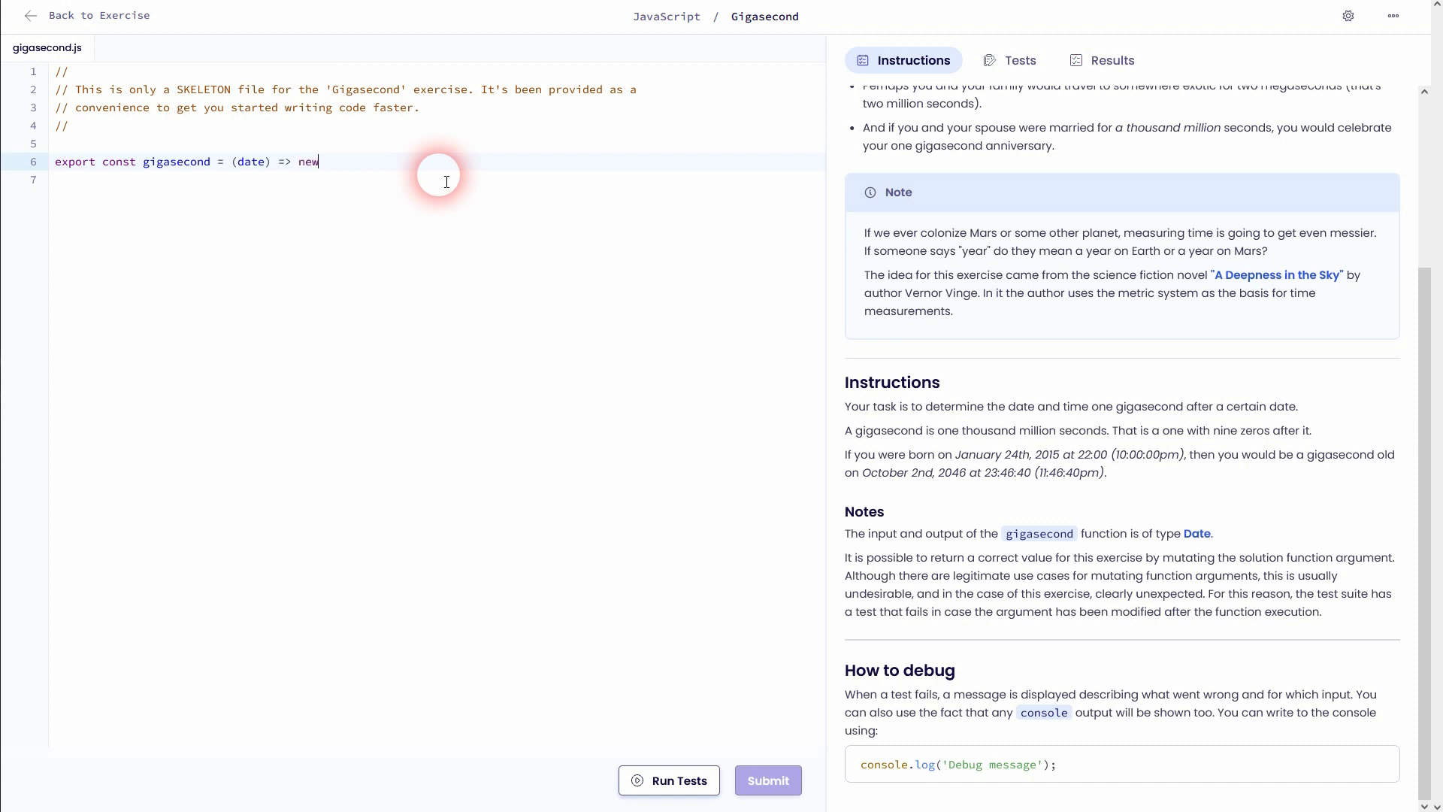
pyautogui.write('Date()')
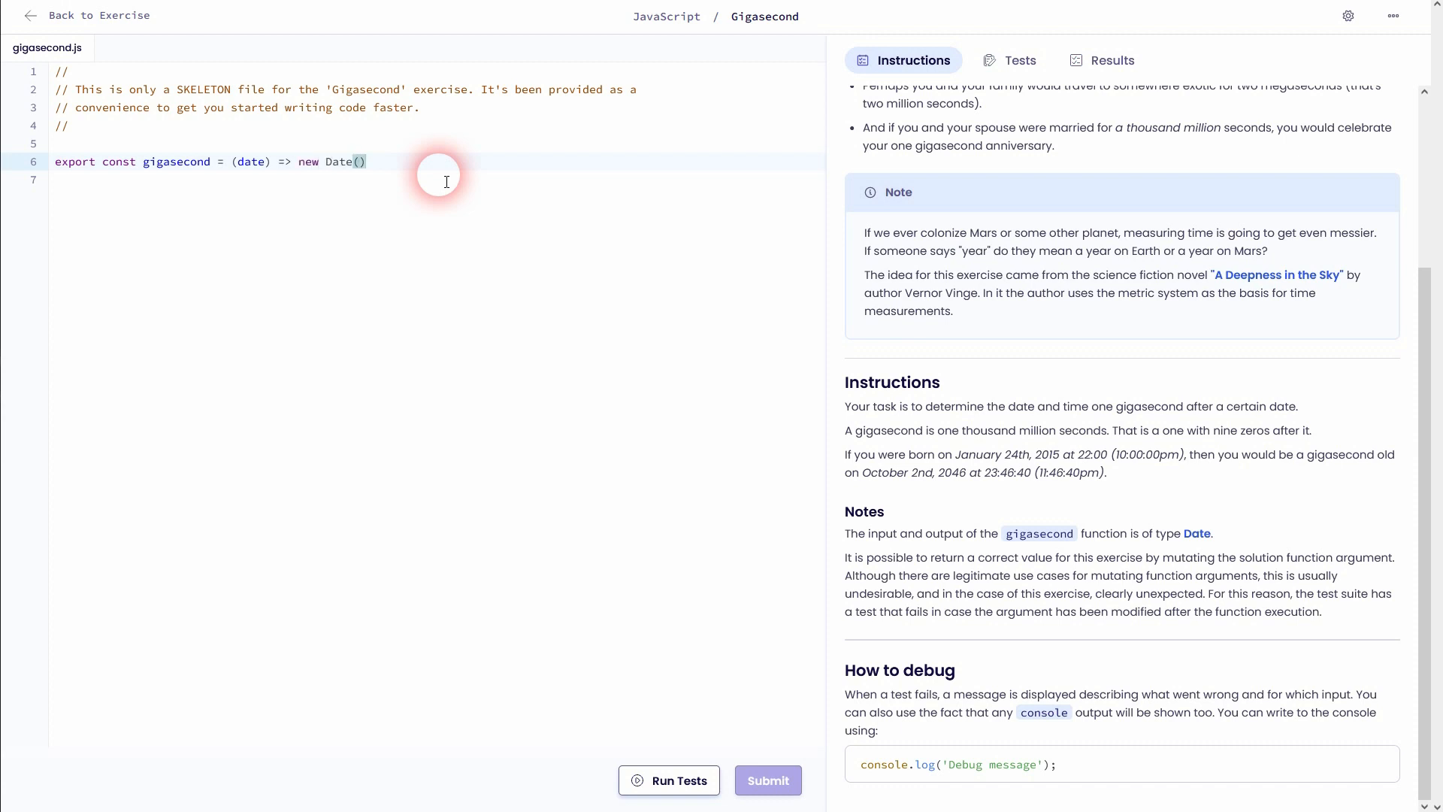
pyautogui.write(';')
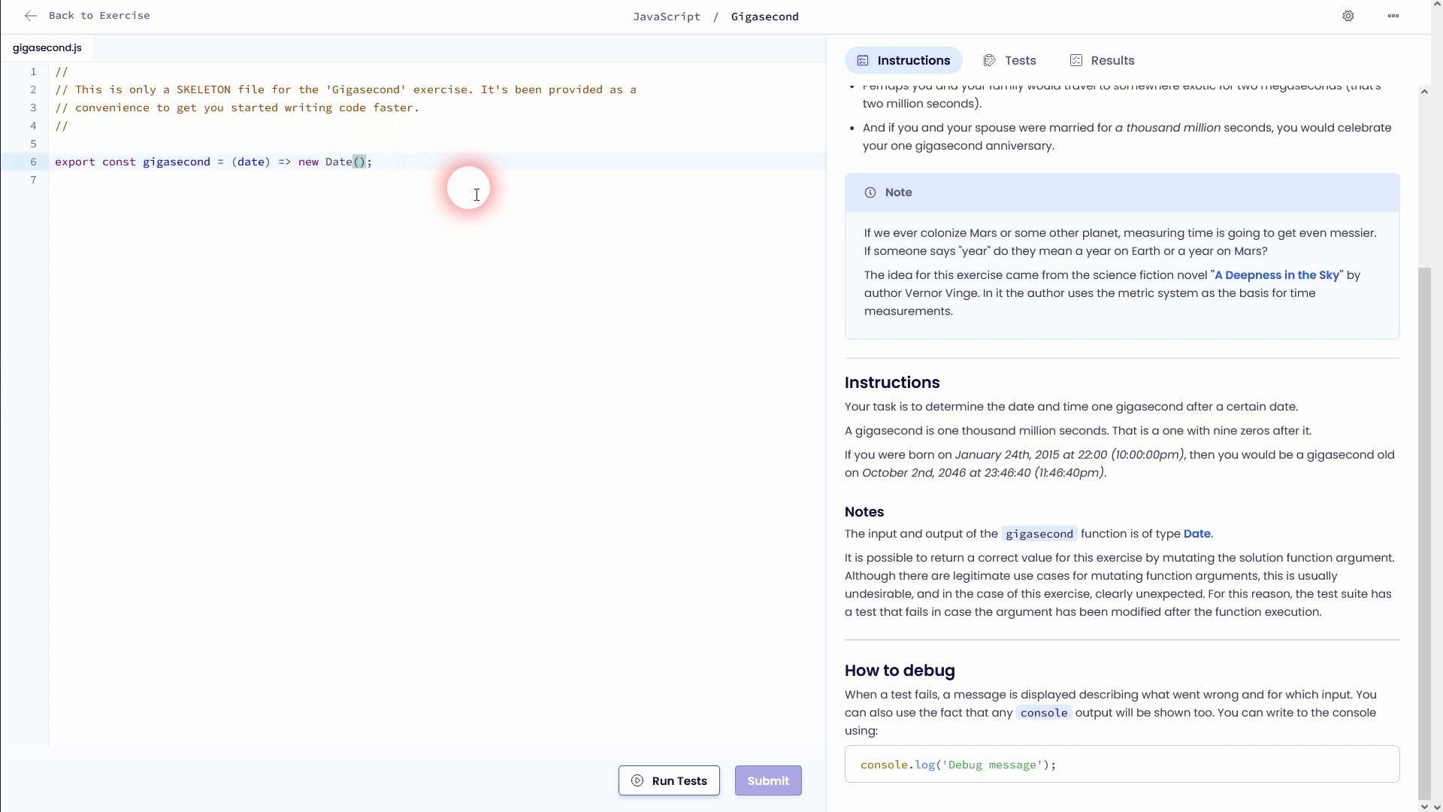
pyautogui.write('N')
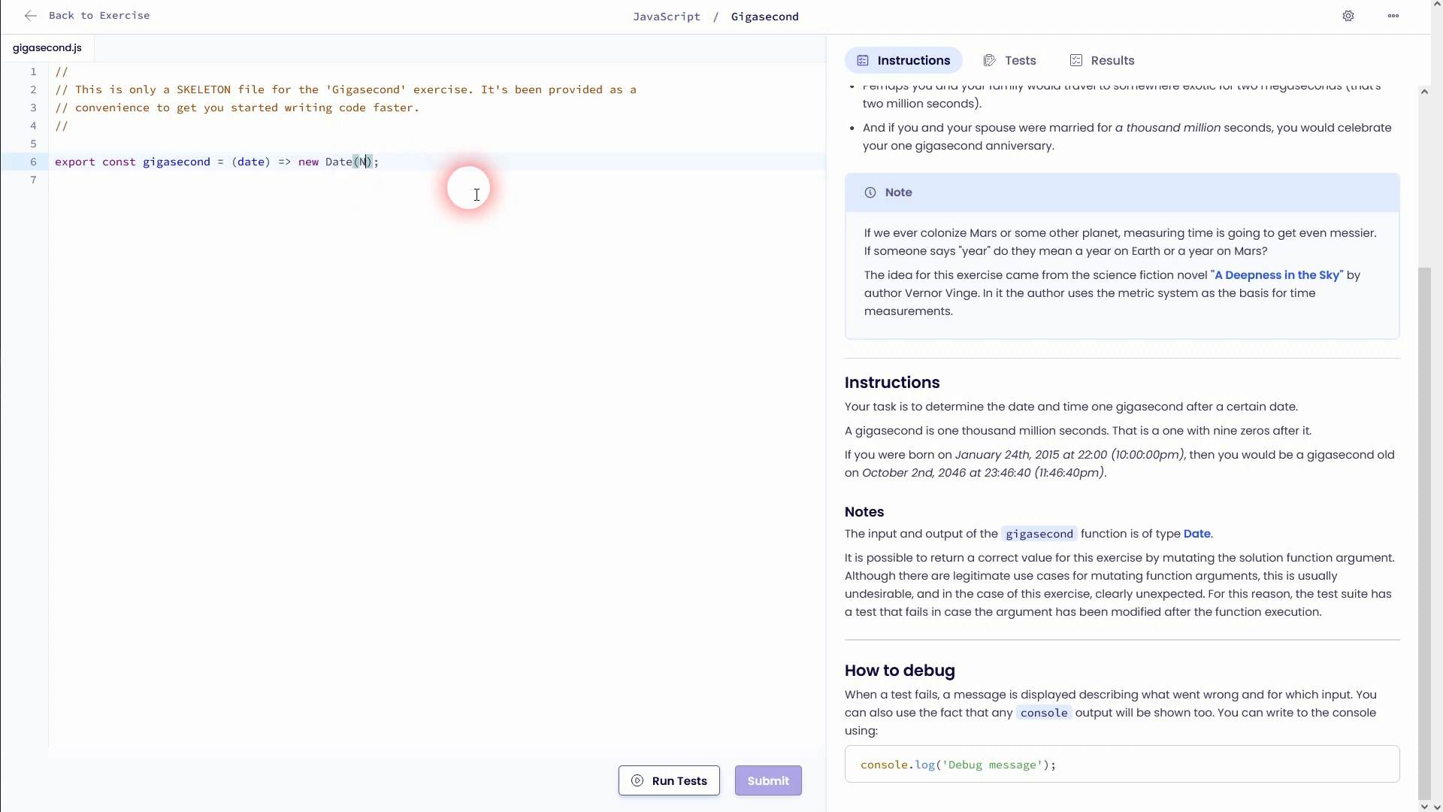
pyautogui.write('Number()date) +')
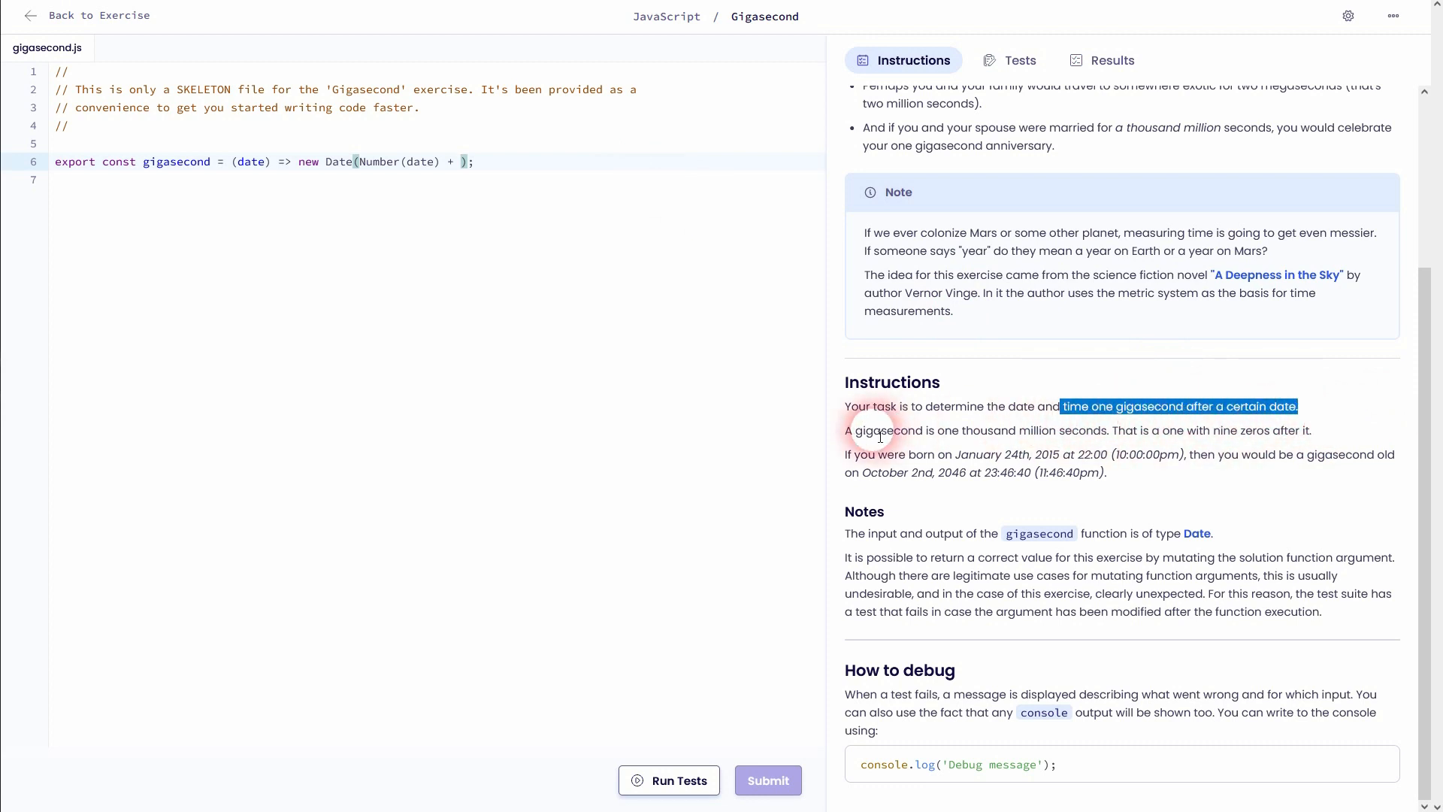
pyautogui.moveTo(845, 430); pyautogui.dragTo(1311, 430)
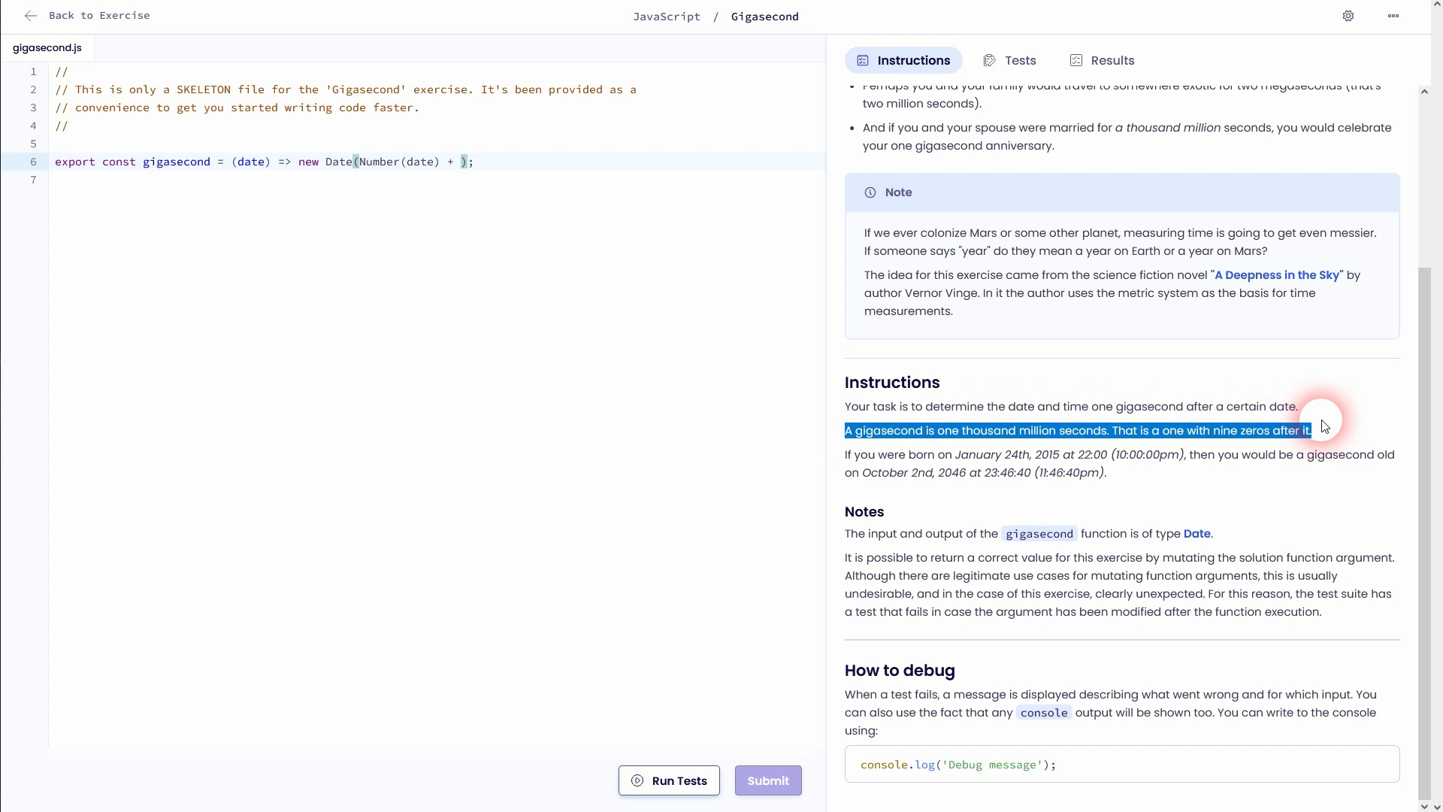
pyautogui.write('10')
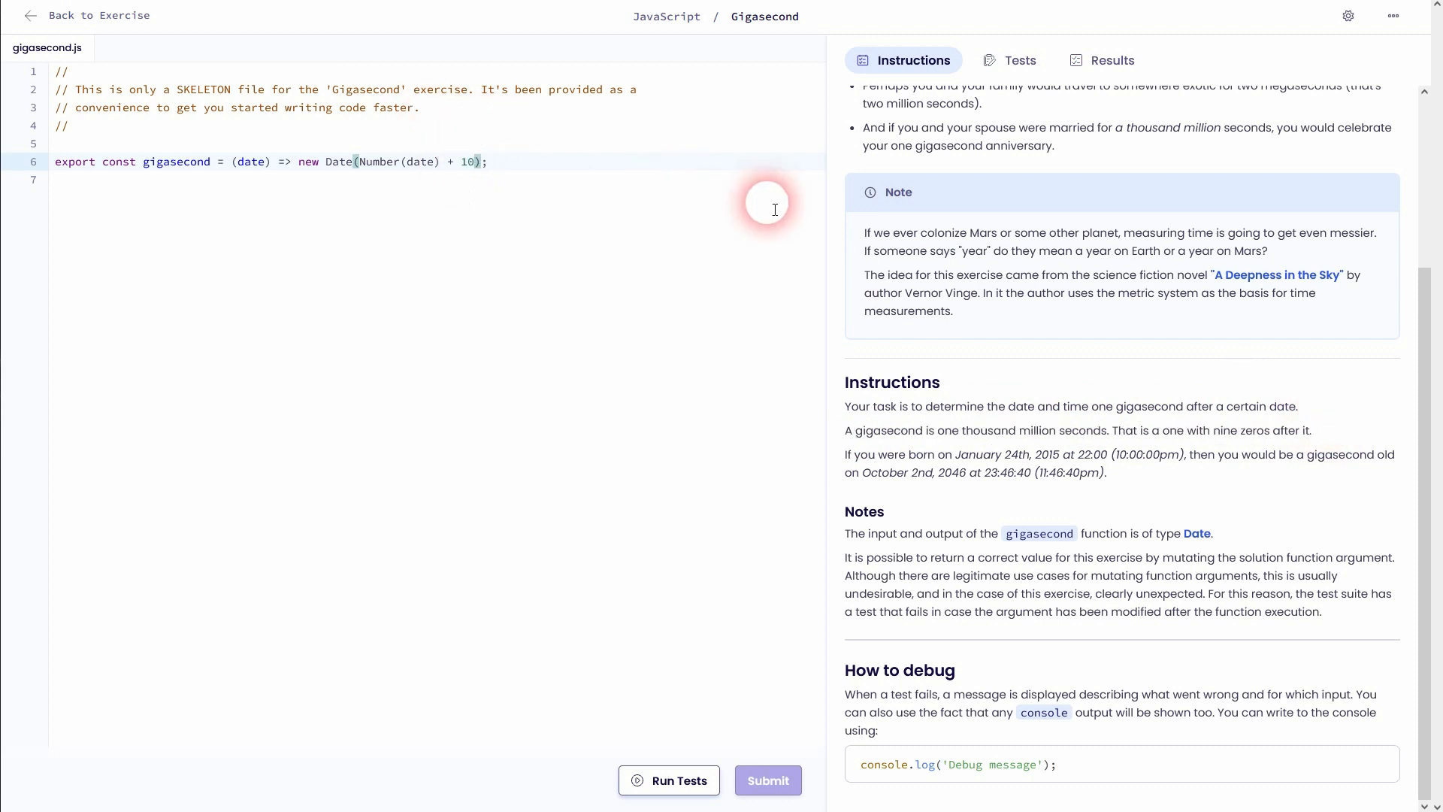
pyautogui.write('e9')
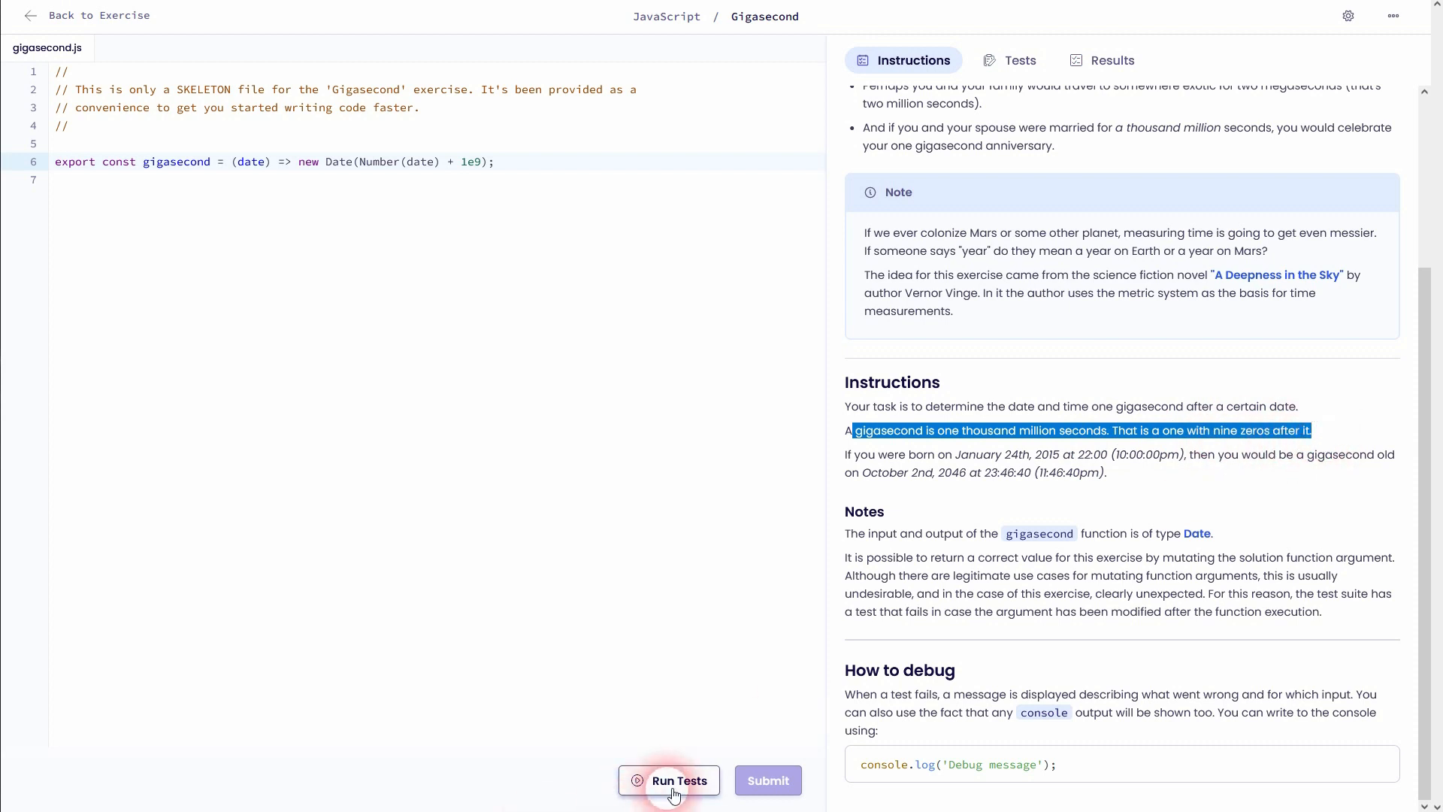
# Run the tests against the 1e9 solution.
pyautogui.click(669, 781)
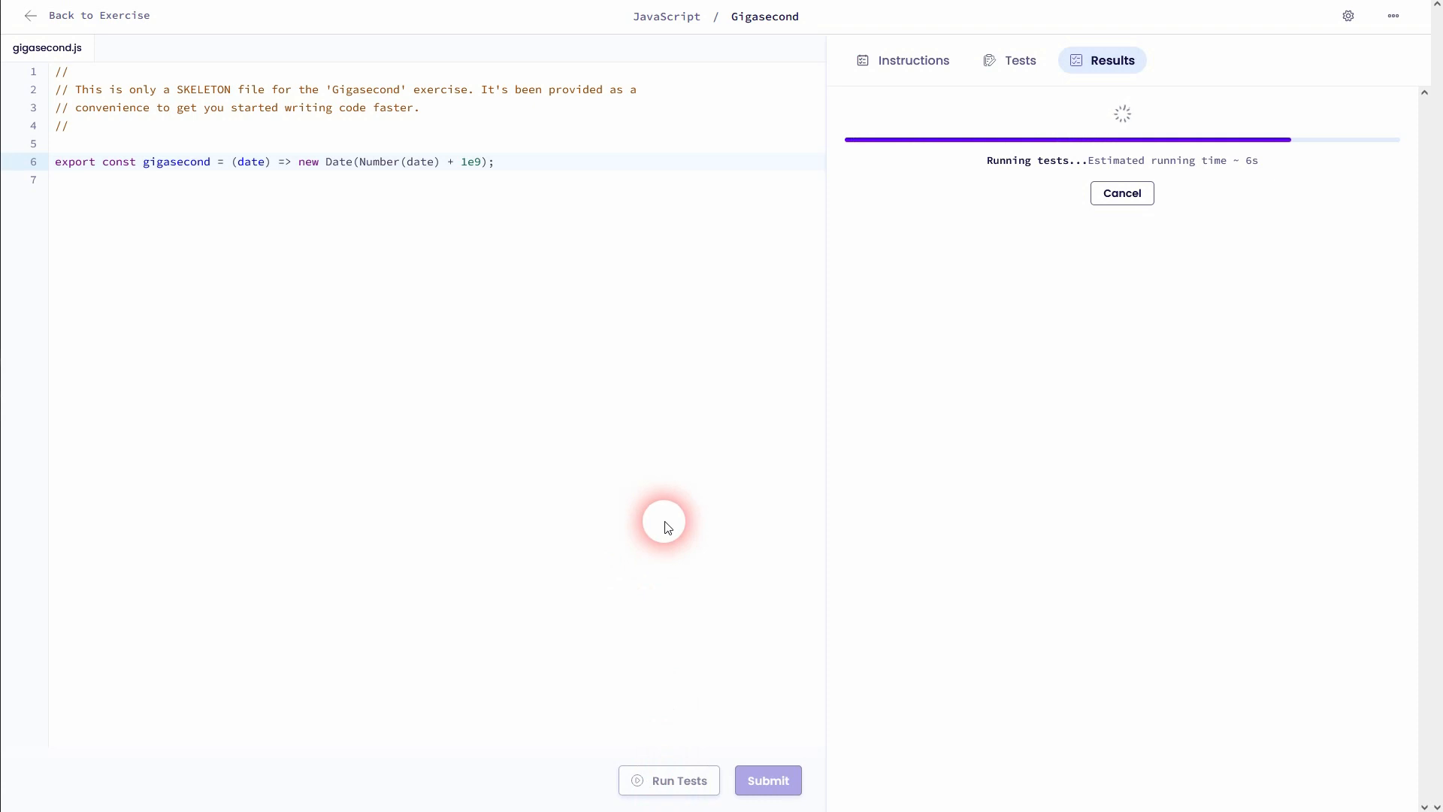
pyautogui.moveTo(670, 511)
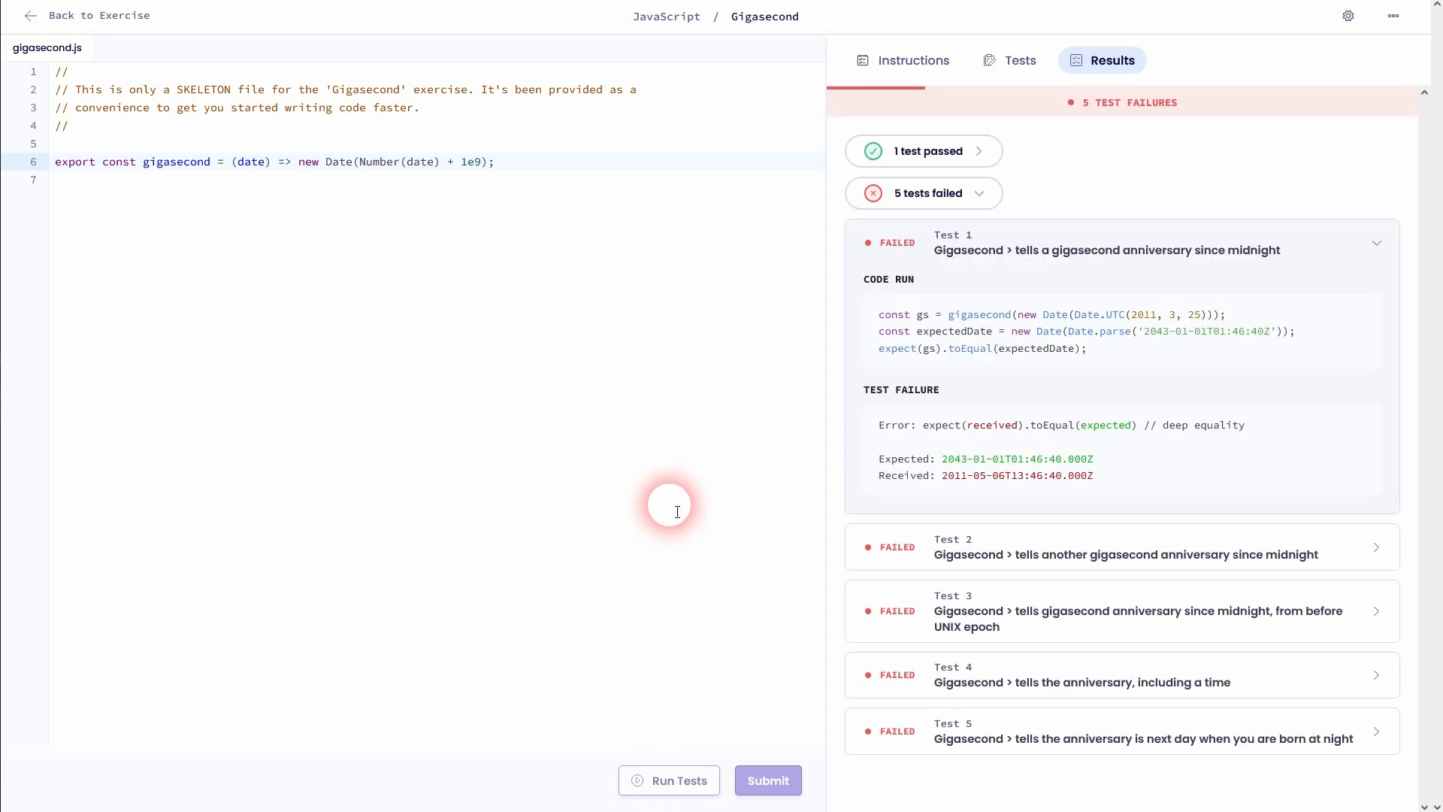
pyautogui.moveTo(1130, 325)
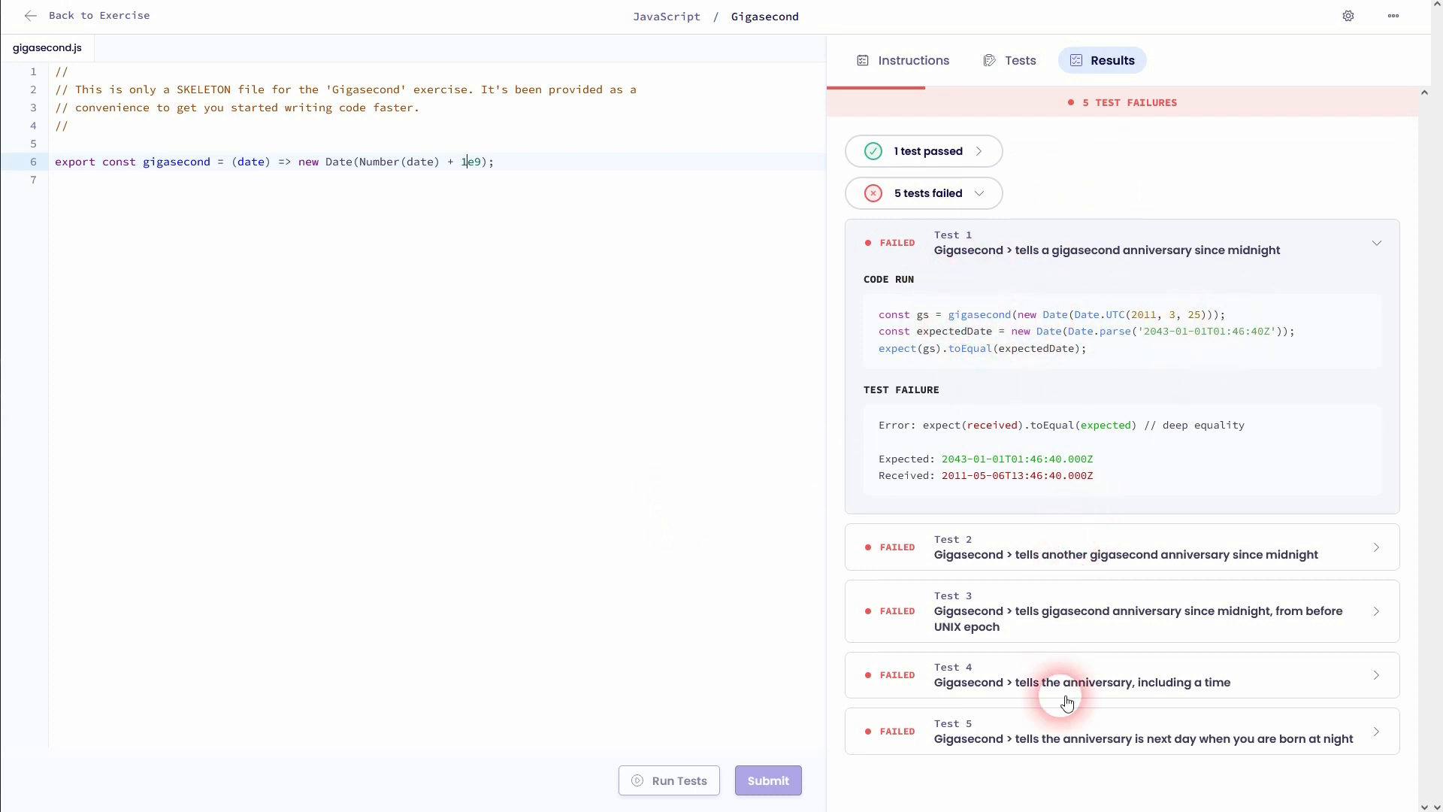
pyautogui.moveTo(1140, 553)
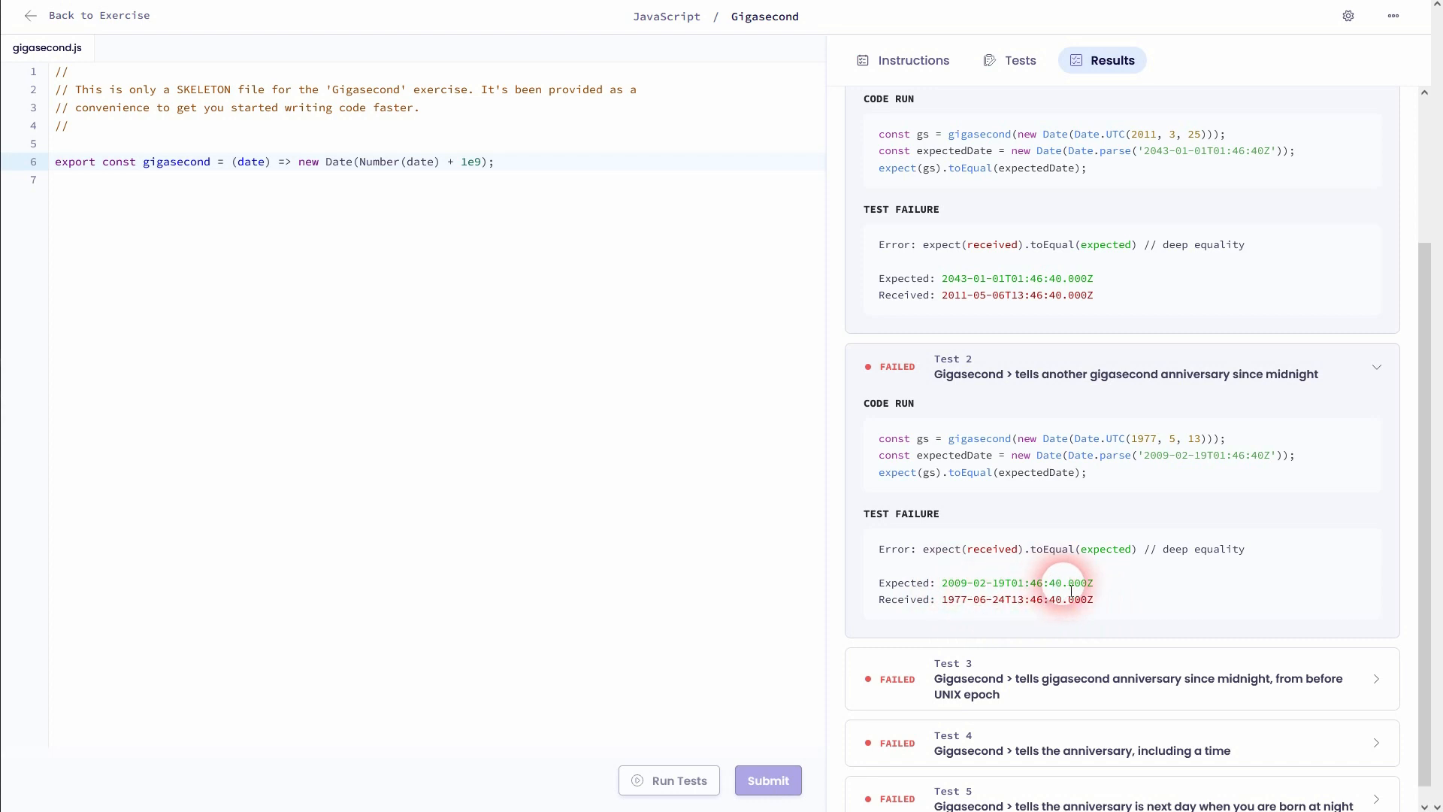
pyautogui.moveTo(1151, 471)
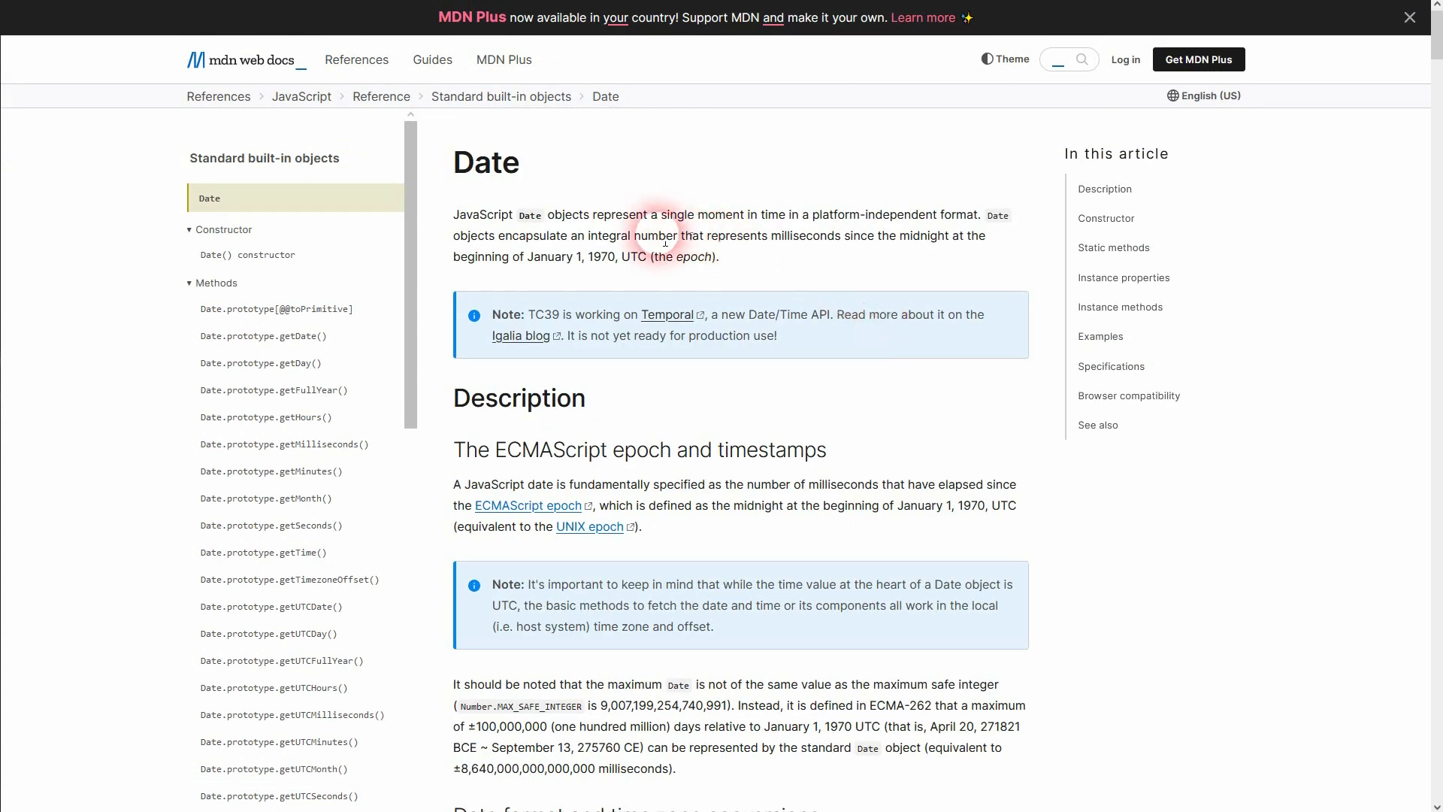
# Highlight the MDN sentence saying Date counts milliseconds since the 1970 epoch.
pyautogui.moveTo(597, 236); pyautogui.dragTo(794, 235)
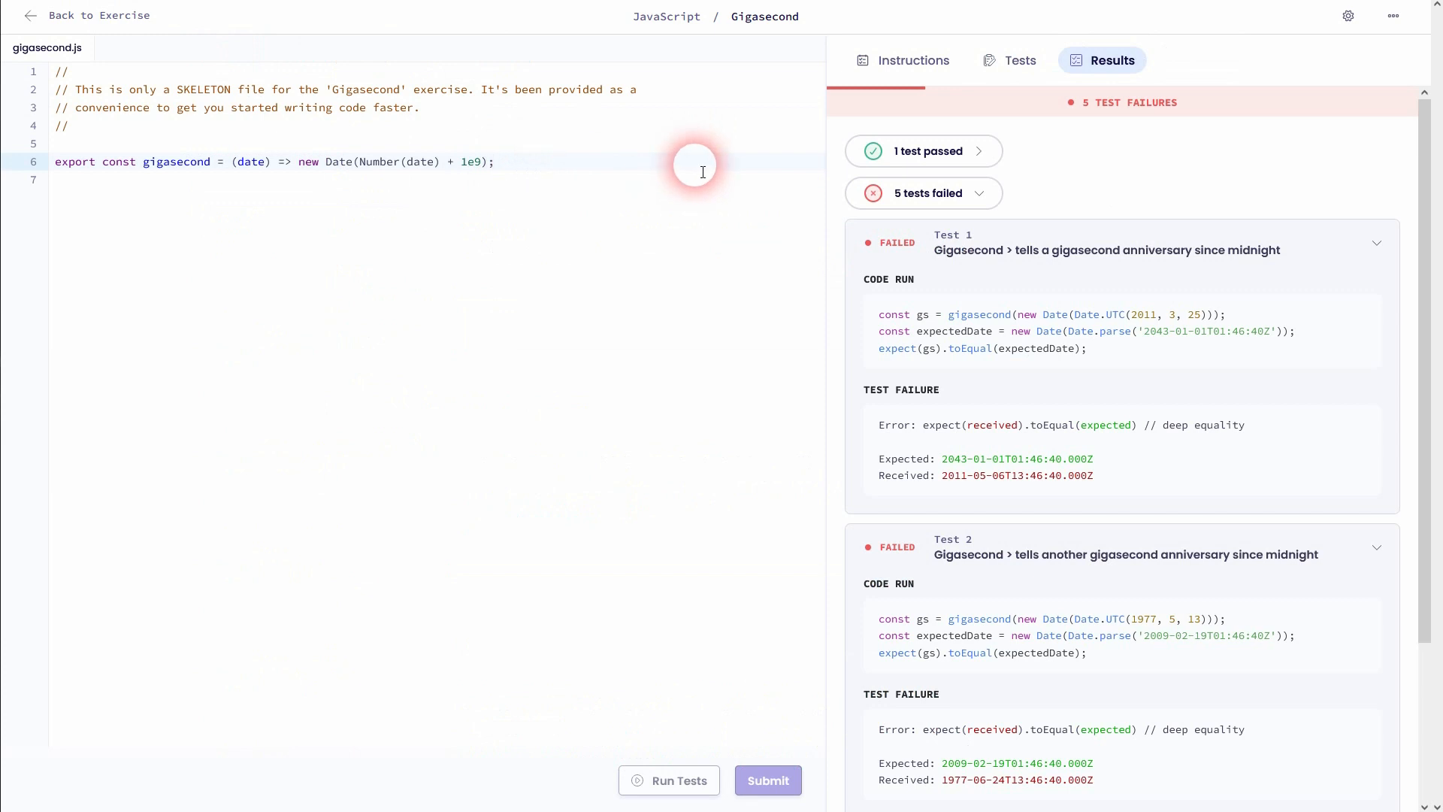
# Add the comment '// gigaseconds in milliseconds = 10^9 * 1.000' after line 6.
pyautogui.write('//')
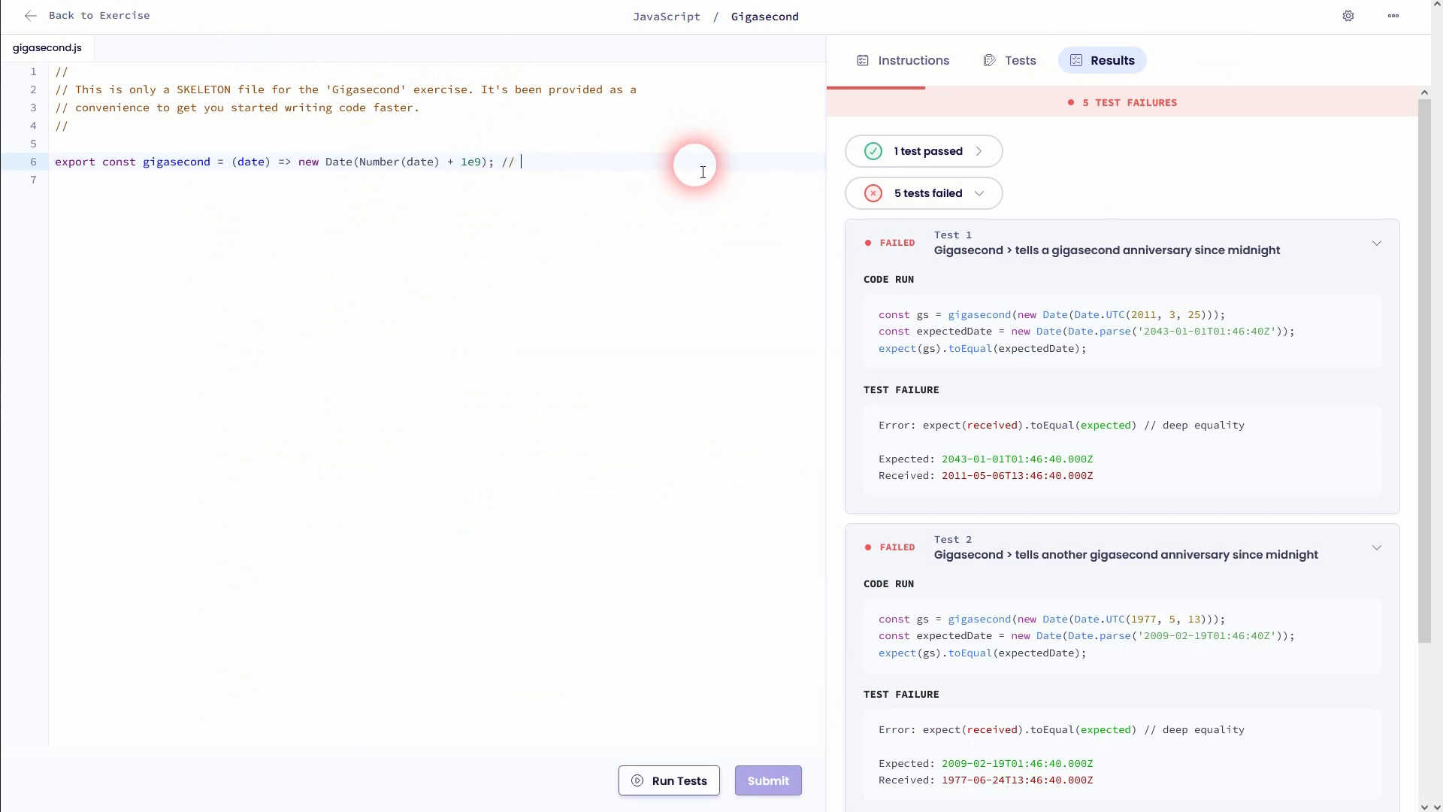
pyautogui.write('gigasecond')
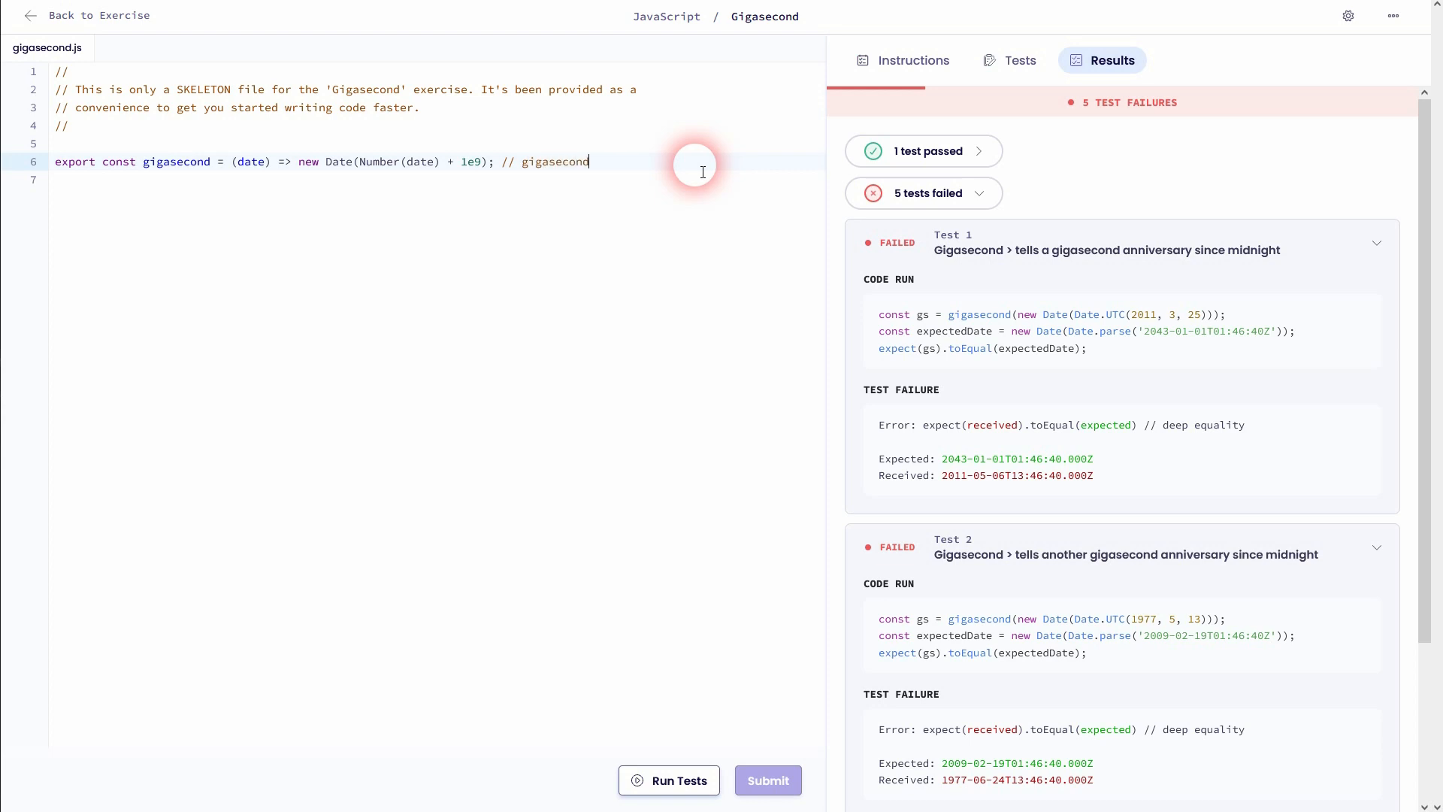
pyautogui.write('s in millise')
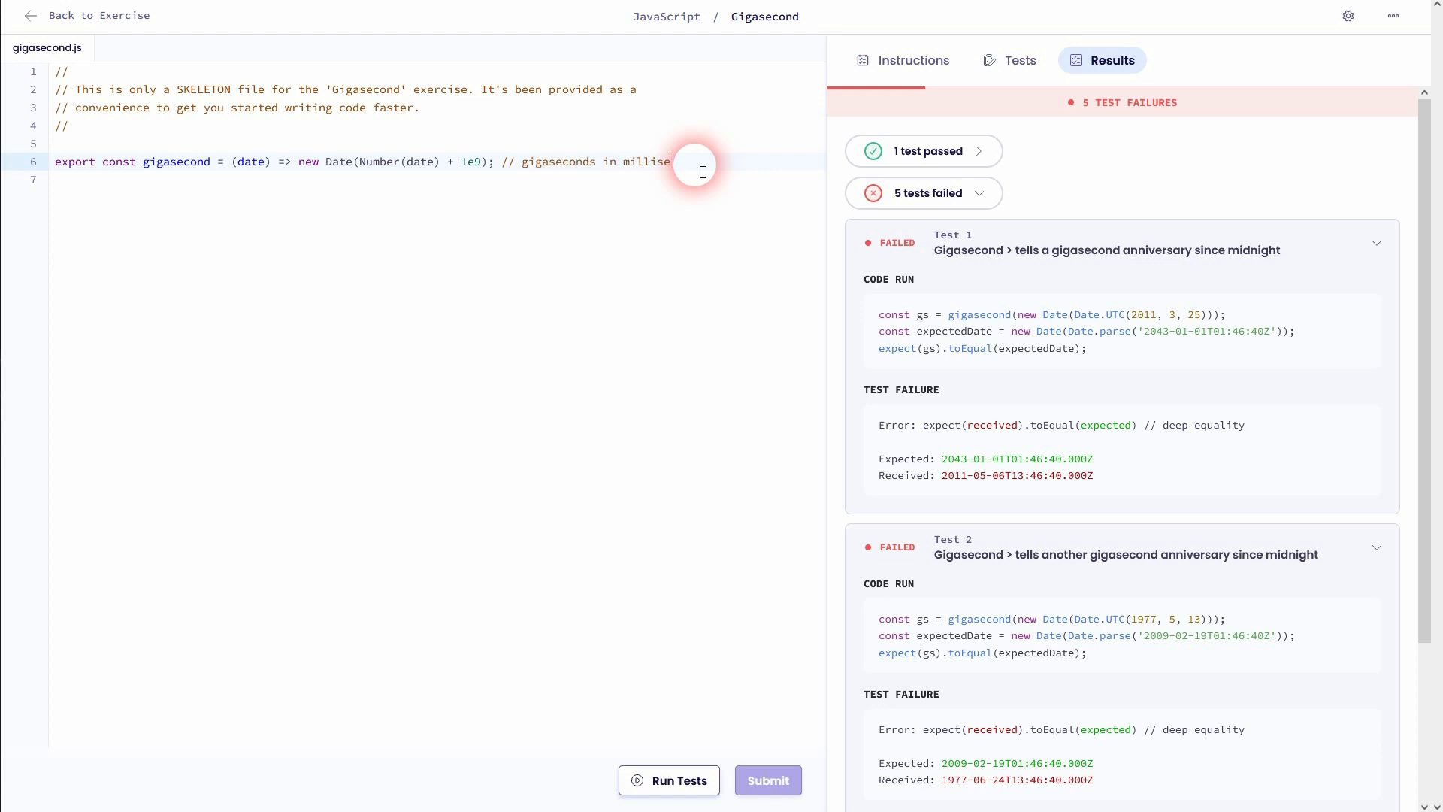
pyautogui.write('conds =')
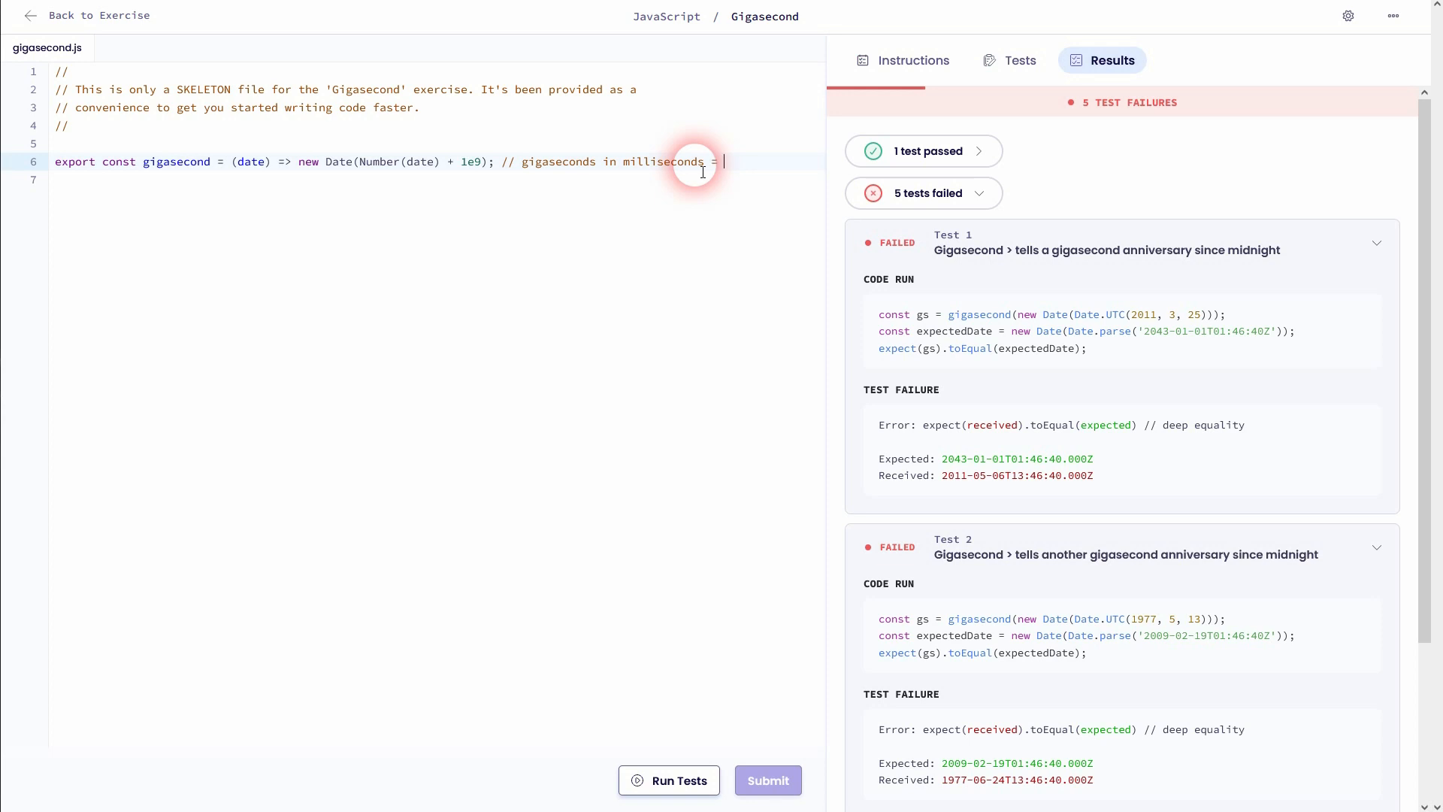
pyautogui.write('10^9')
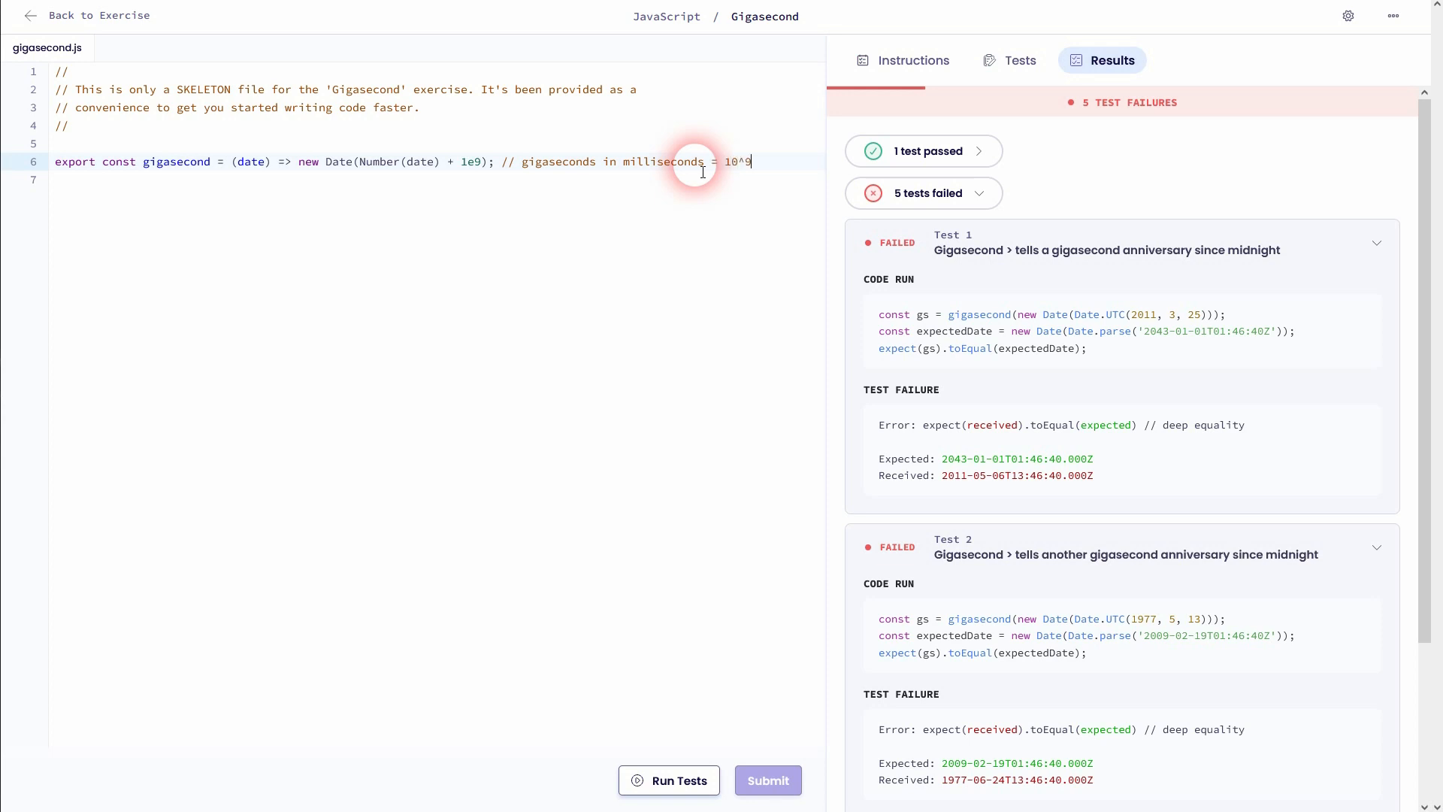
pyautogui.write('*')
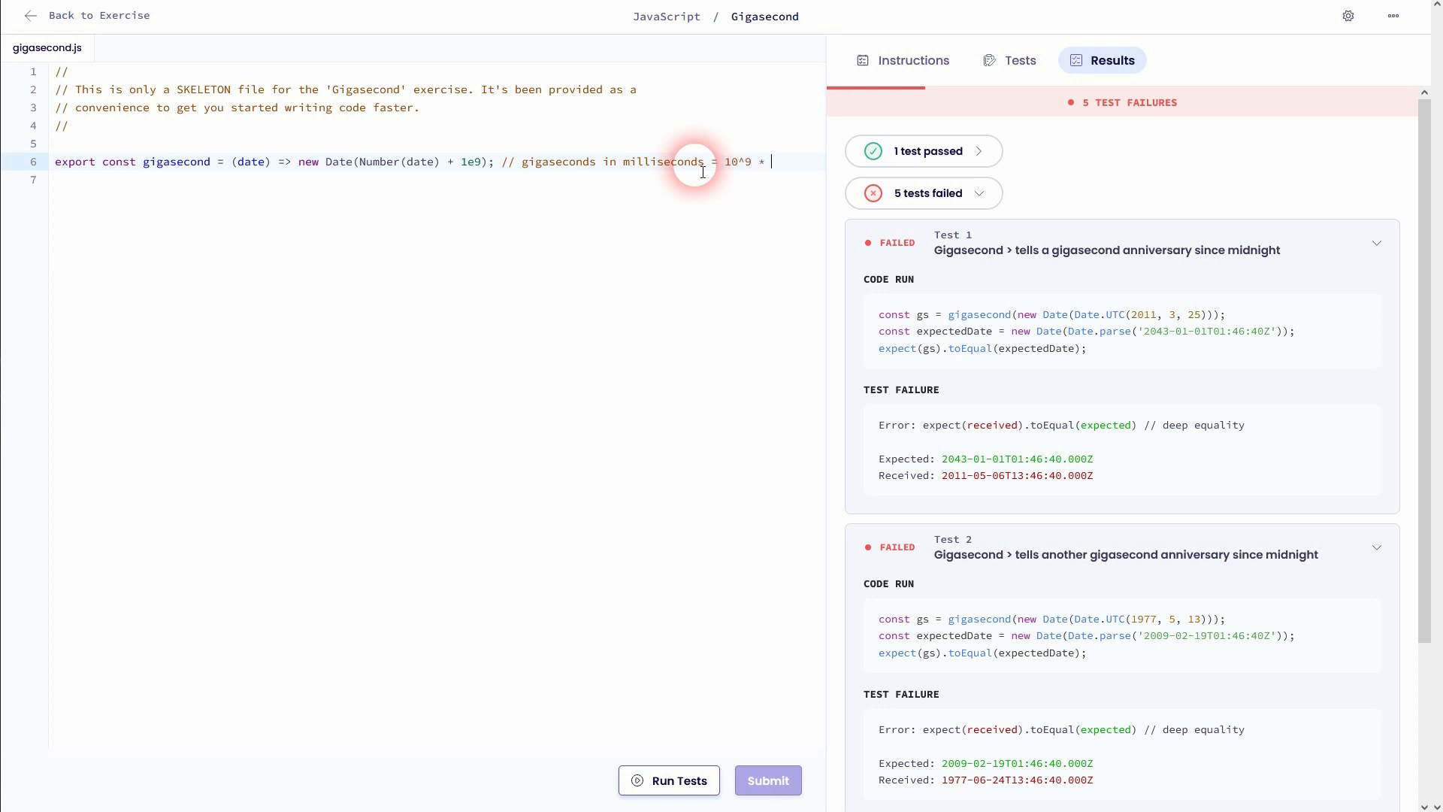
pyautogui.write('1.000')
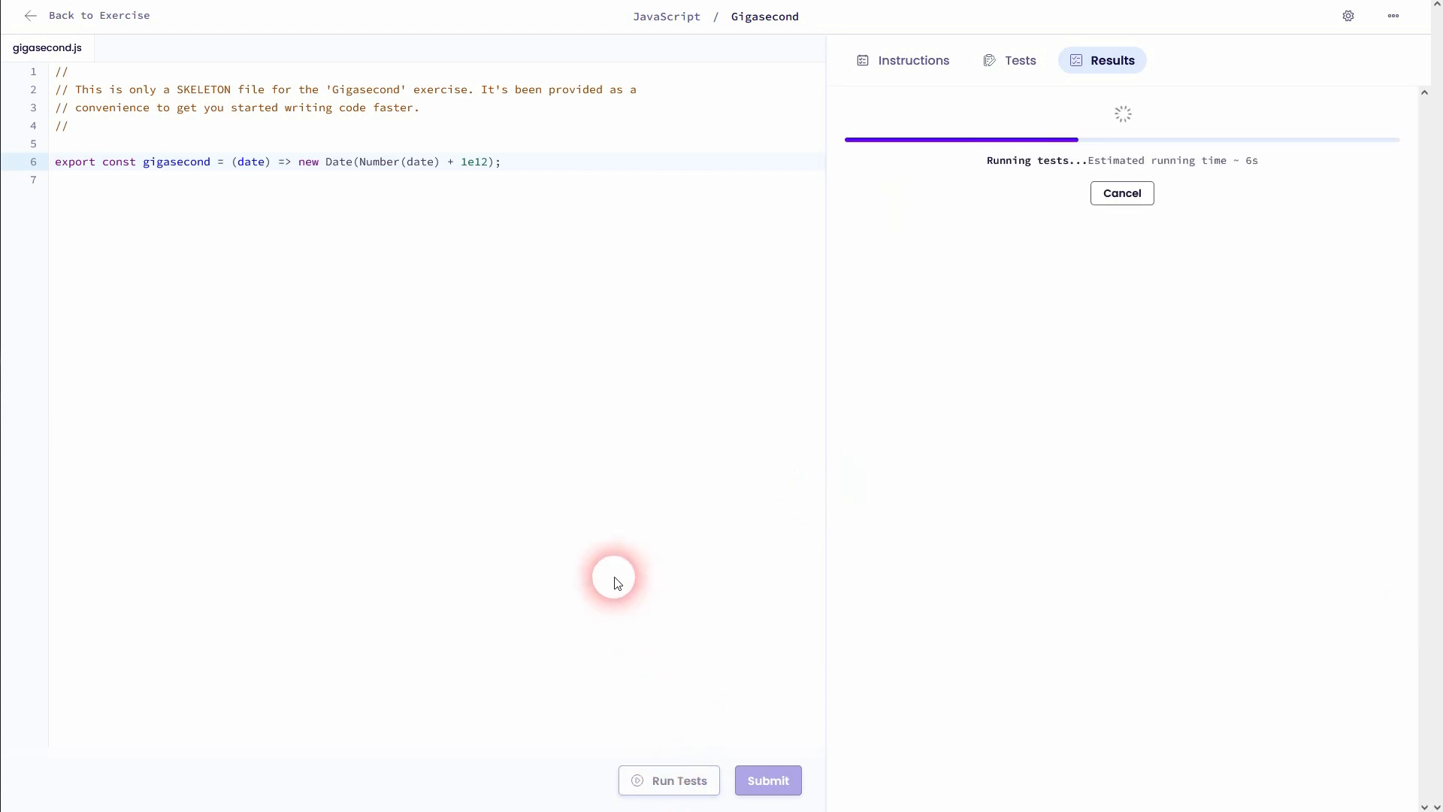
pyautogui.moveTo(609, 550)
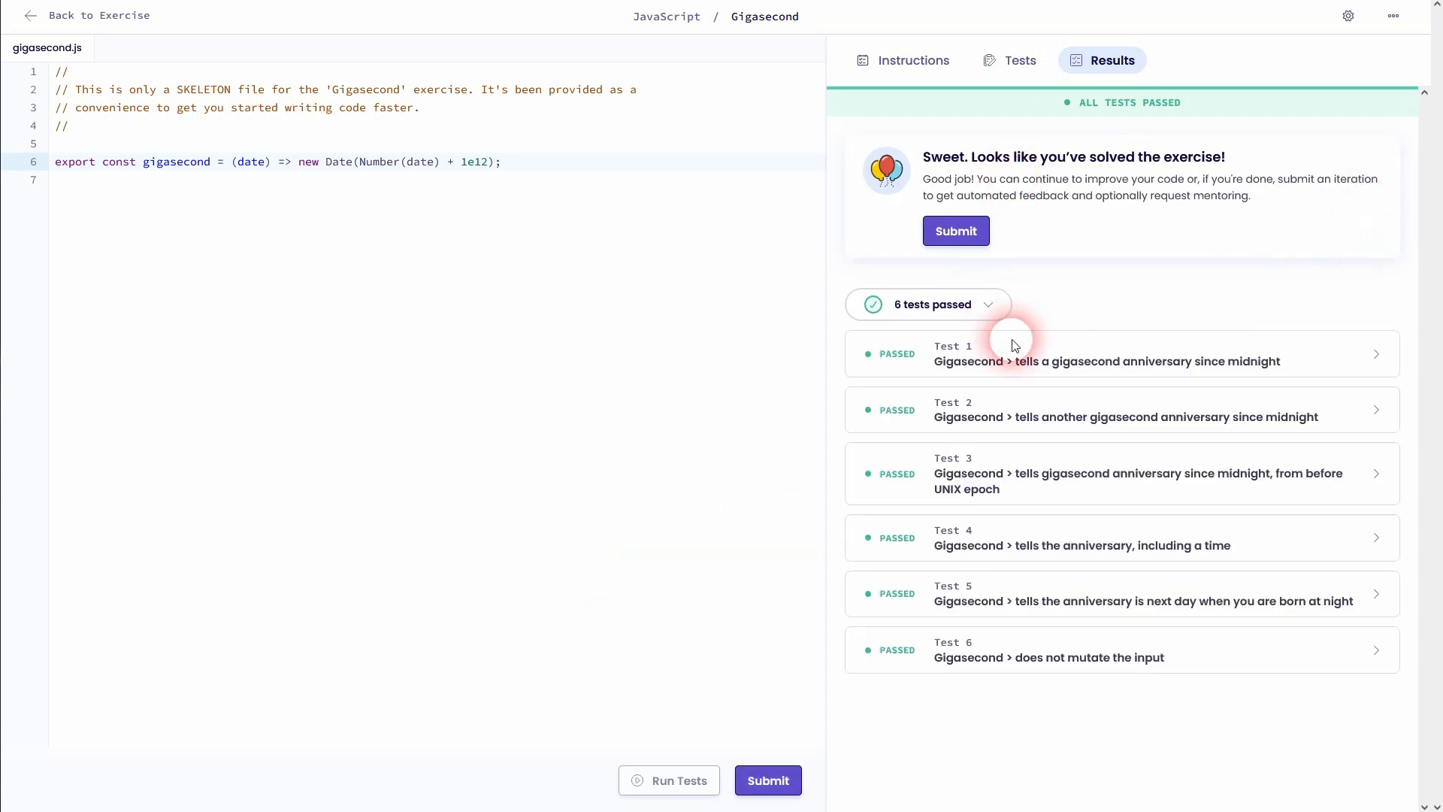
# Expand passed Test 2 in Results and highlight its code.
pyautogui.click(1120, 409)
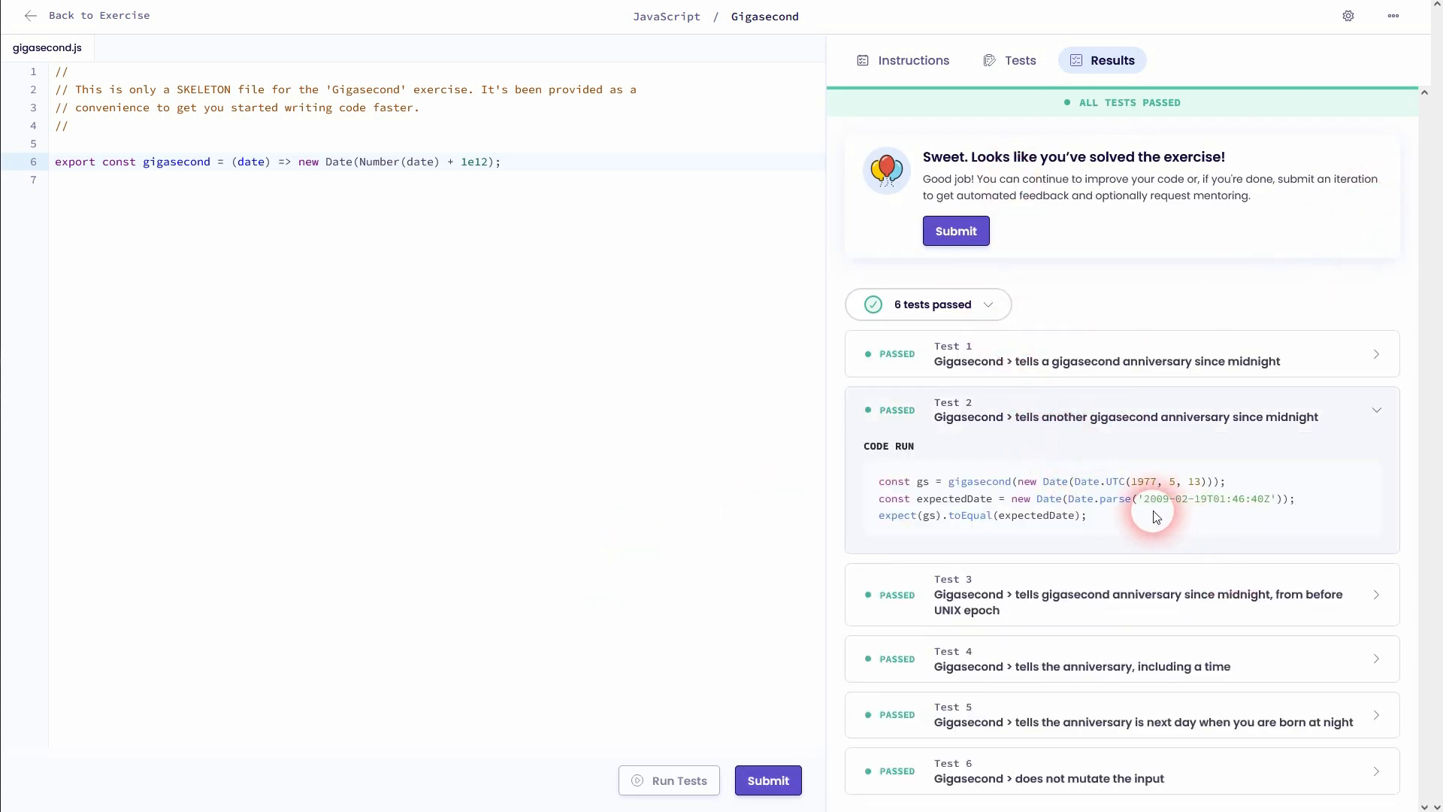
pyautogui.moveTo(1145, 497); pyautogui.dragTo(1293, 498)
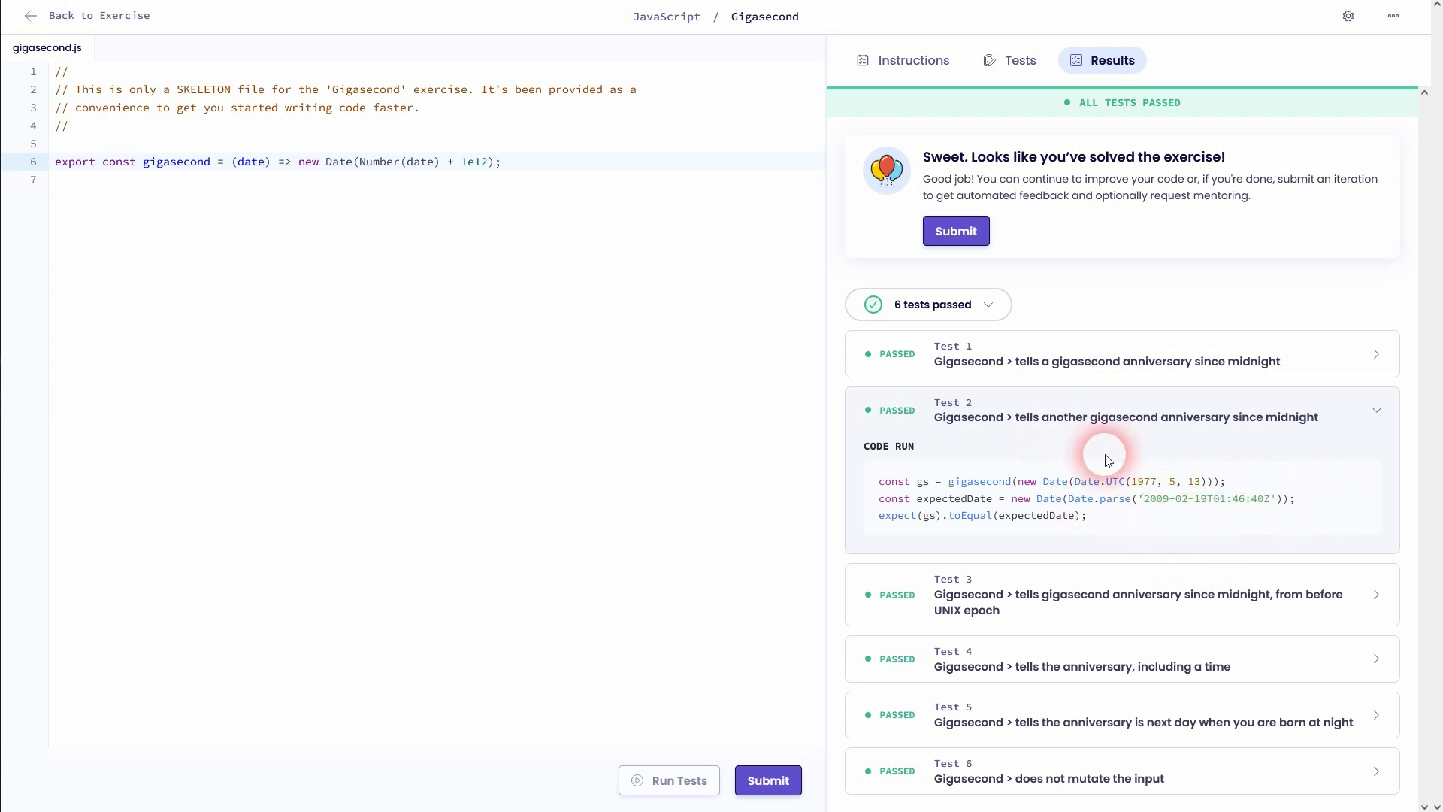
pyautogui.moveTo(722, 571)
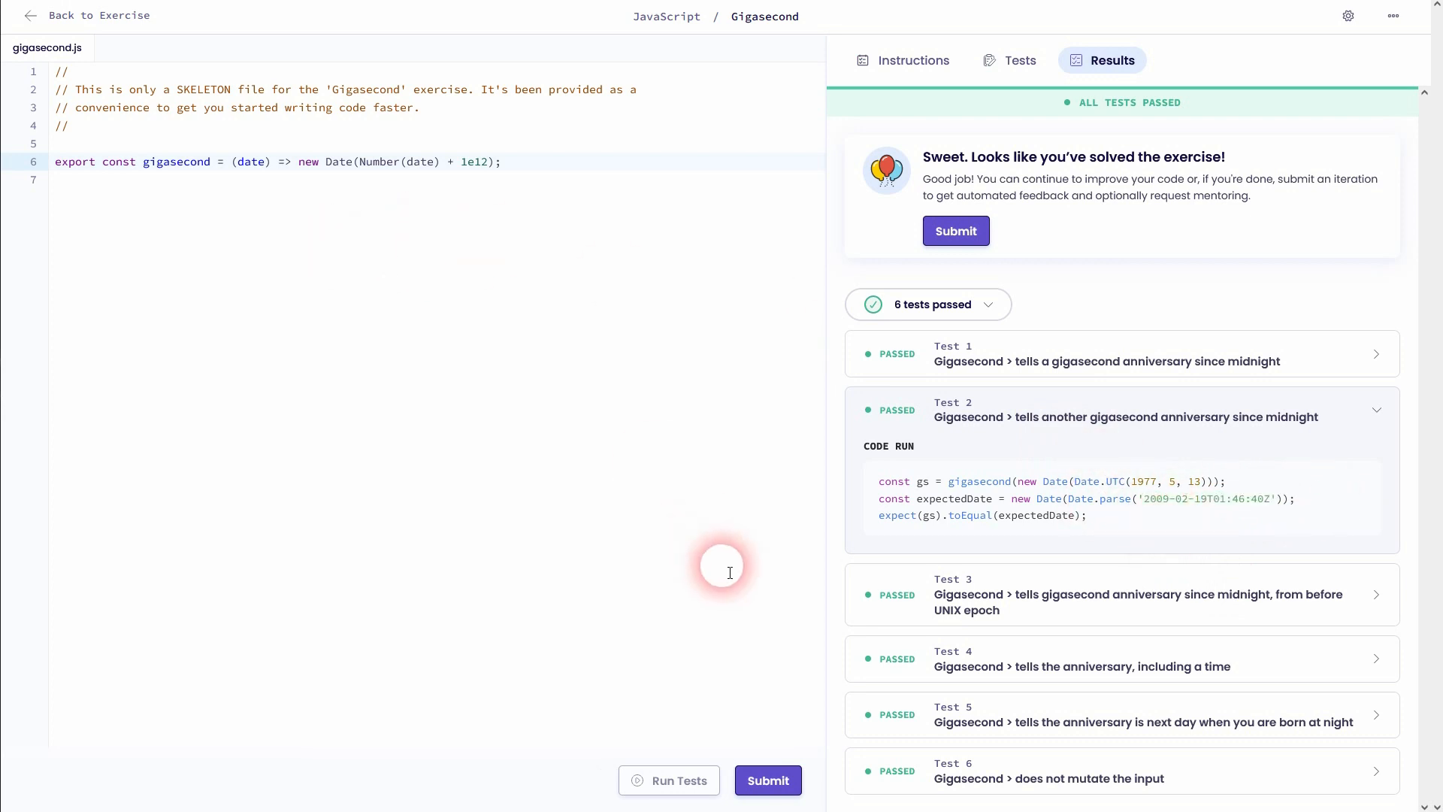